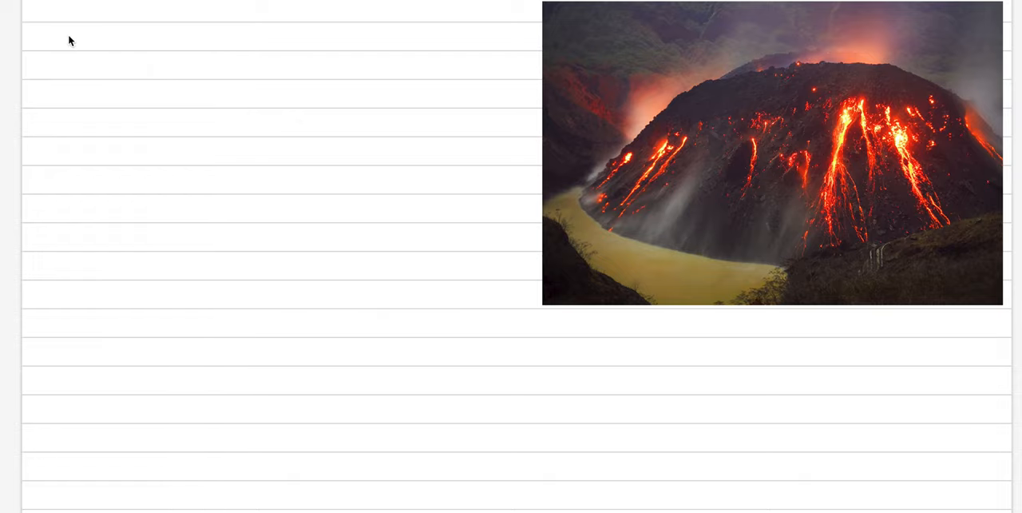
# Step: Handwrite the heading "V. Silicic Lavas" on the top line beside the volcano photo
pyautogui.write('V.')
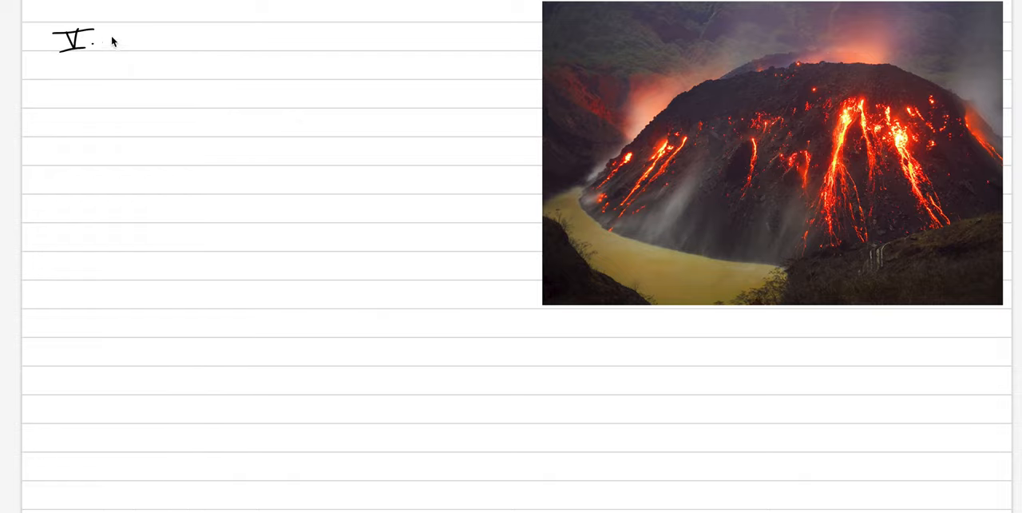
pyautogui.write('S')
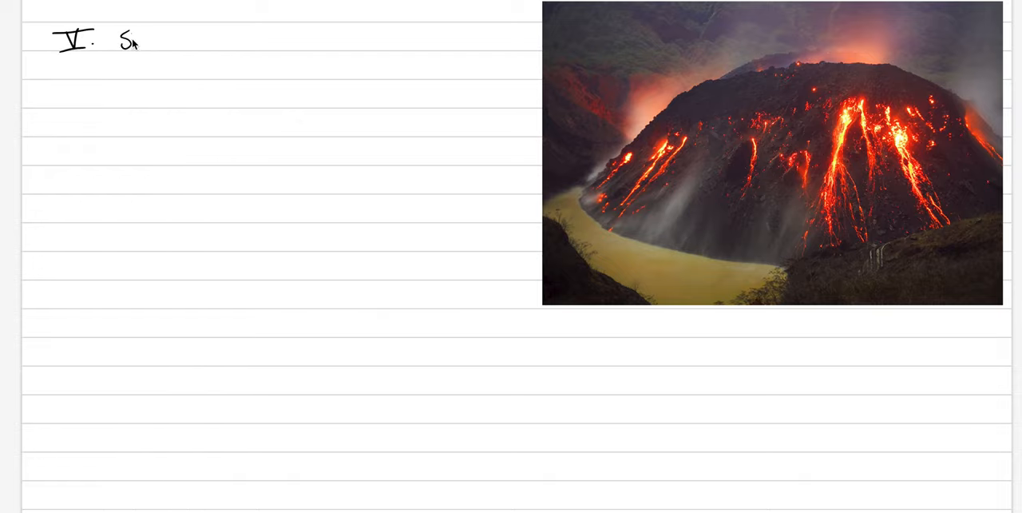
pyautogui.write('ilicic La')
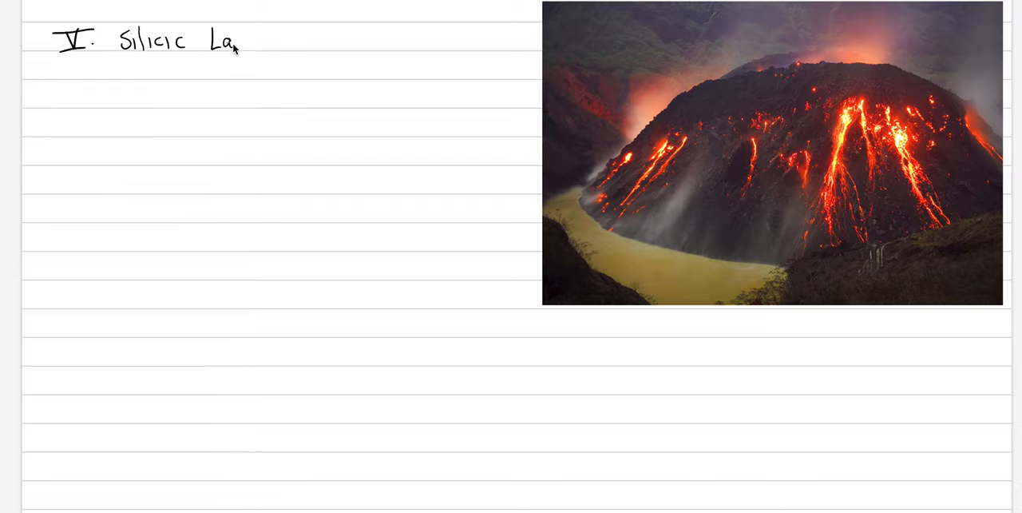
pyautogui.write('vas')
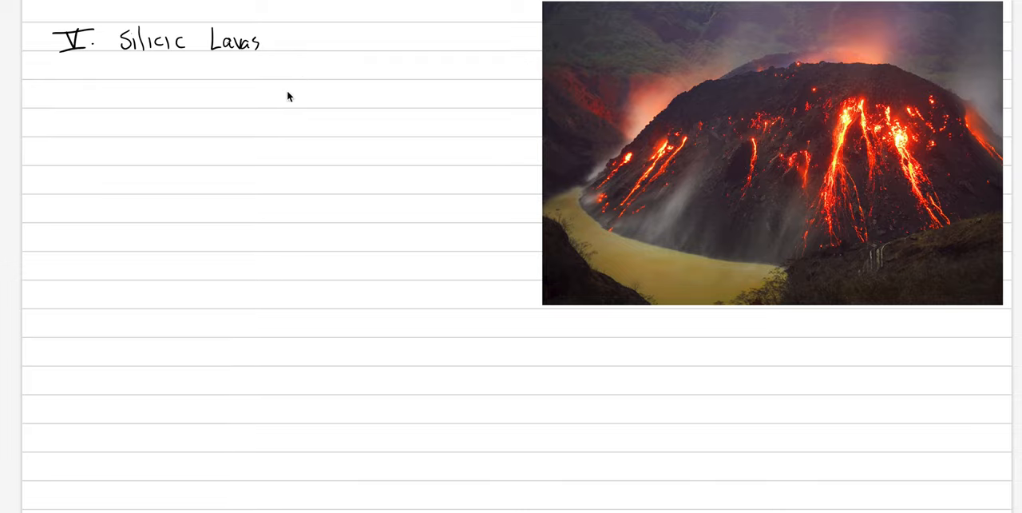
pyautogui.moveTo(140, 66)
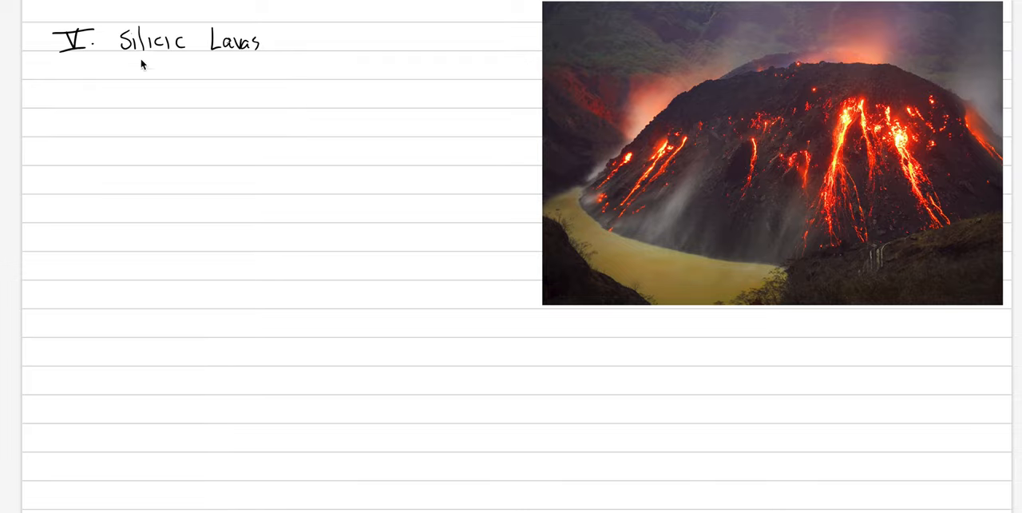
pyautogui.moveTo(272, 62)
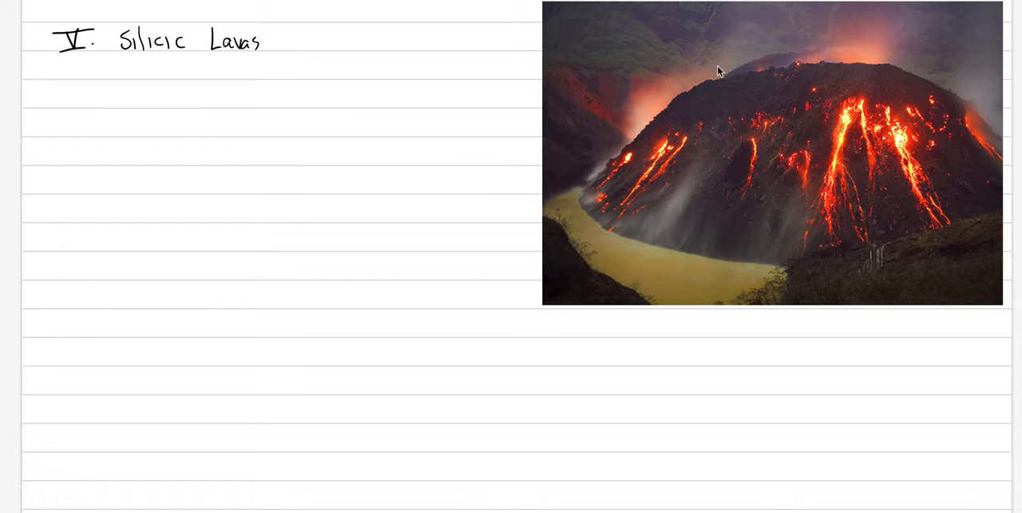
pyautogui.moveTo(802, 157)
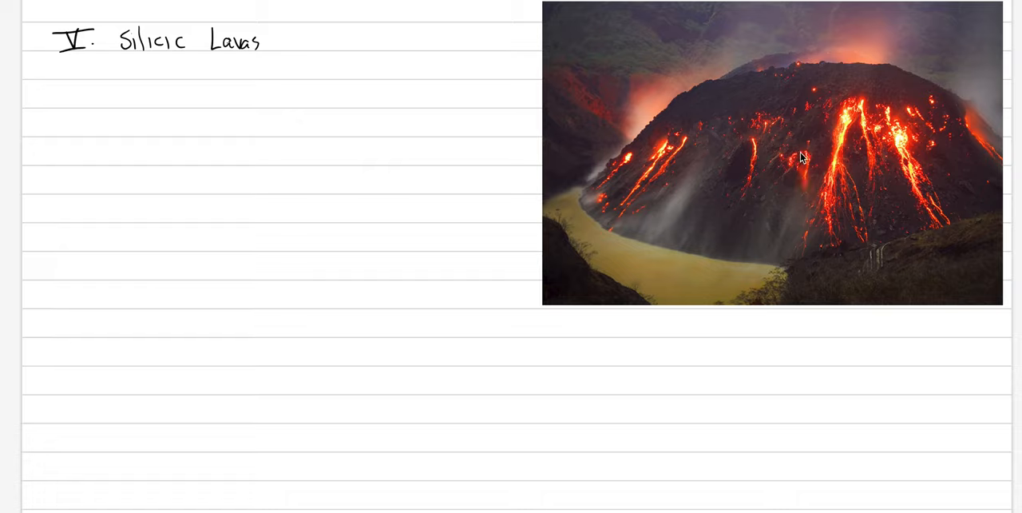
pyautogui.moveTo(789, 153)
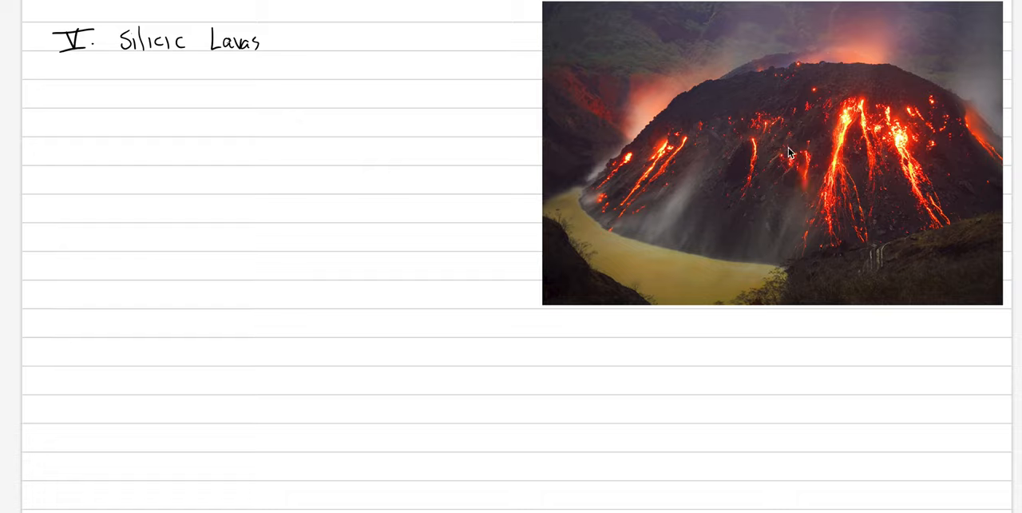
pyautogui.moveTo(757, 144)
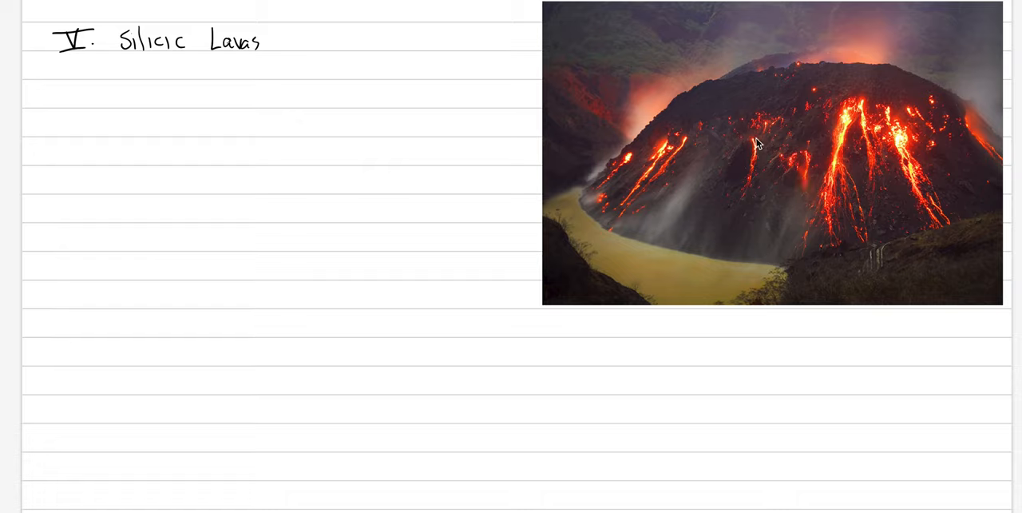
pyautogui.moveTo(749, 154)
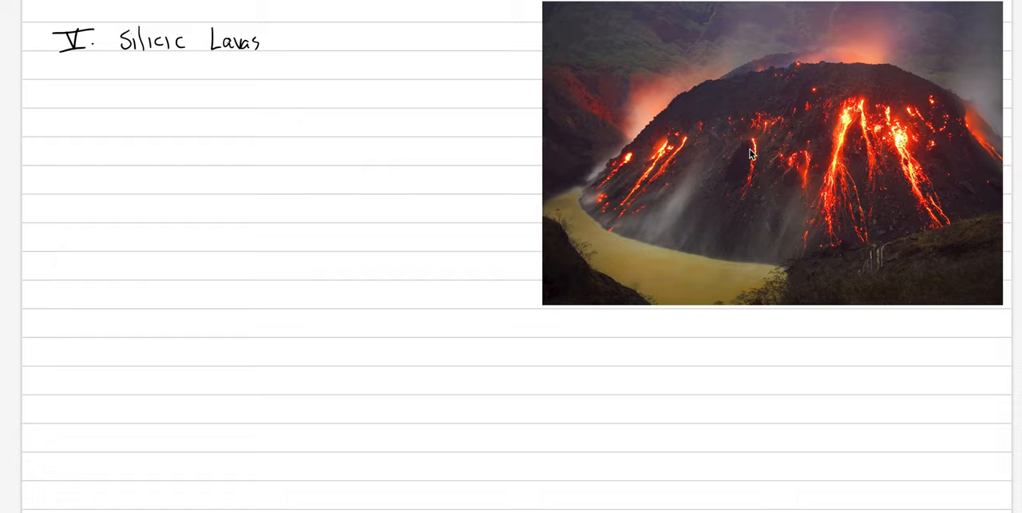
pyautogui.moveTo(770, 238)
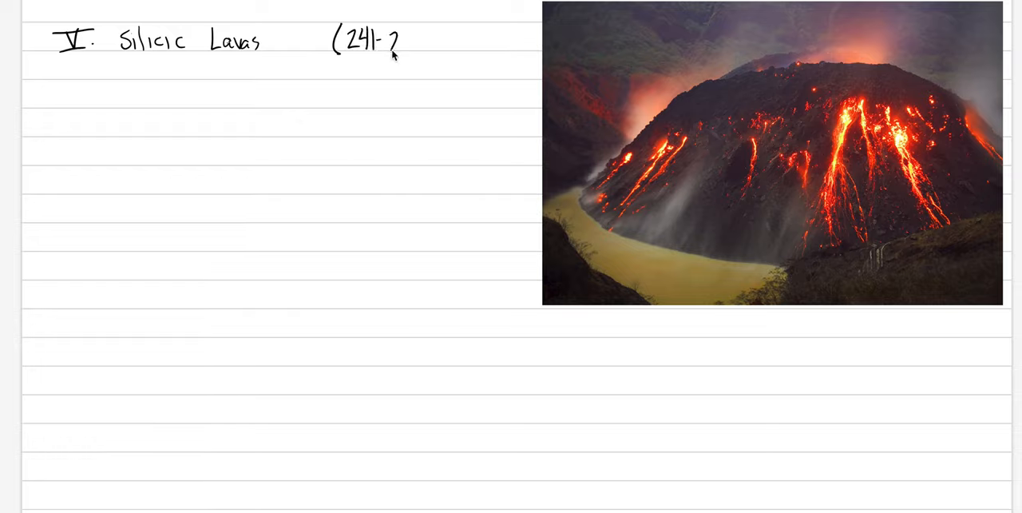
# Step: Write the page range ending 279 and list rhyolite, dacite, andesite and trachyte
pyautogui.write('279)')
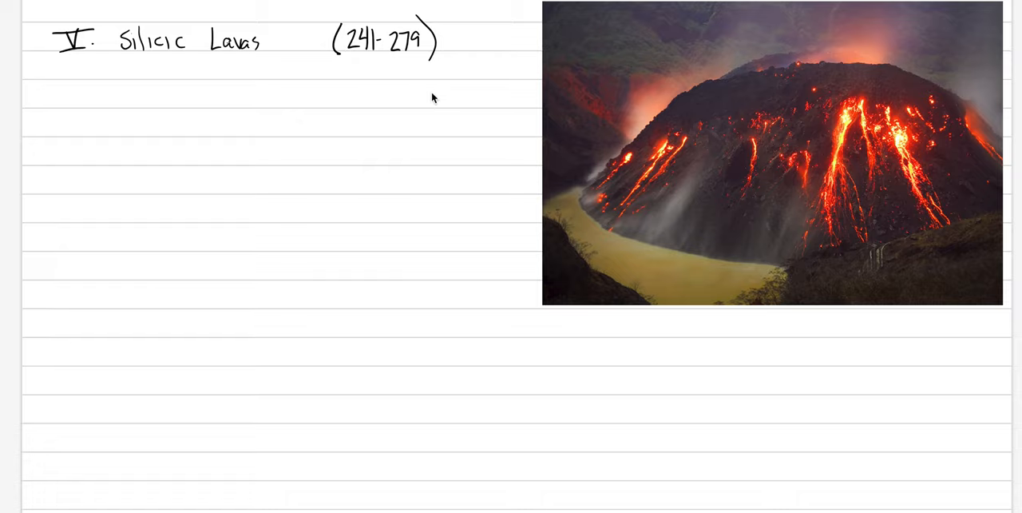
pyautogui.moveTo(402, 118)
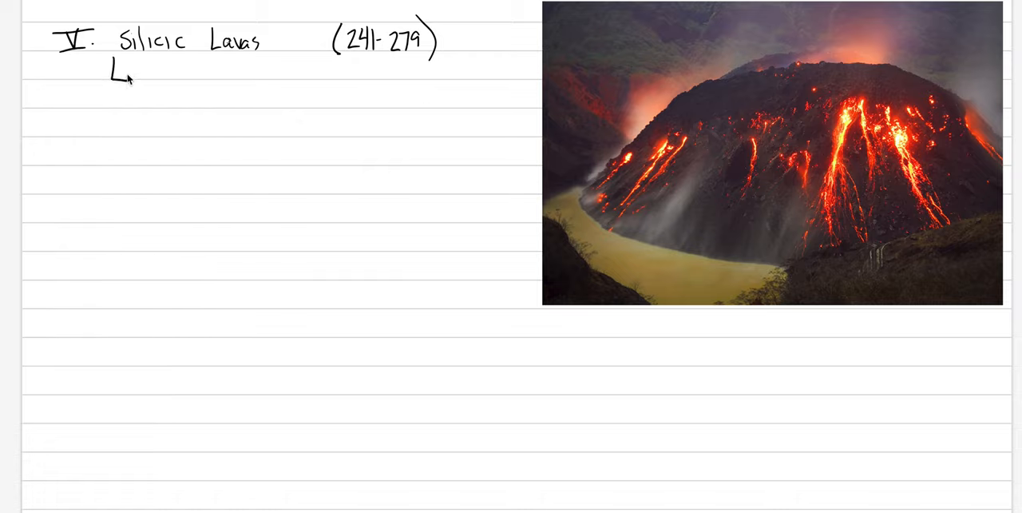
pyautogui.write('Rh')
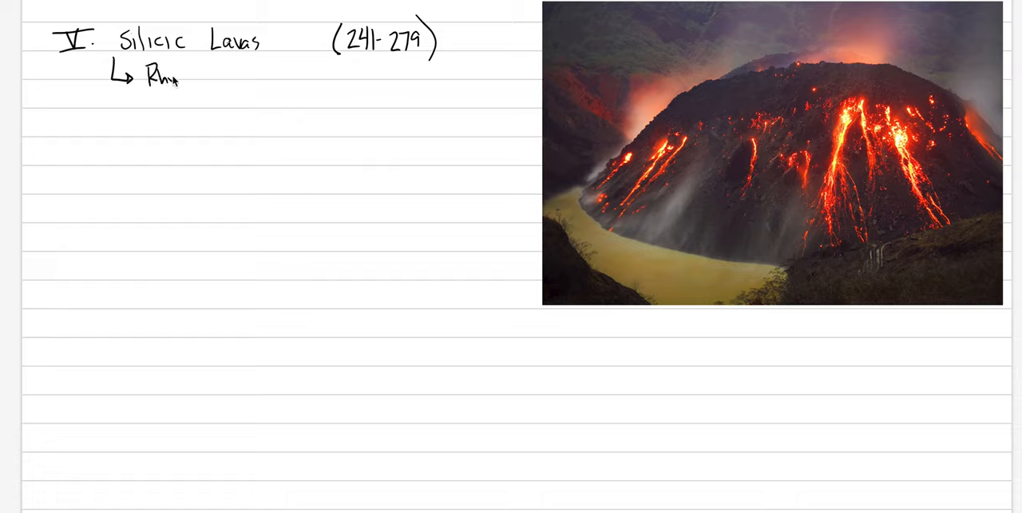
pyautogui.write('Rhyolite,')
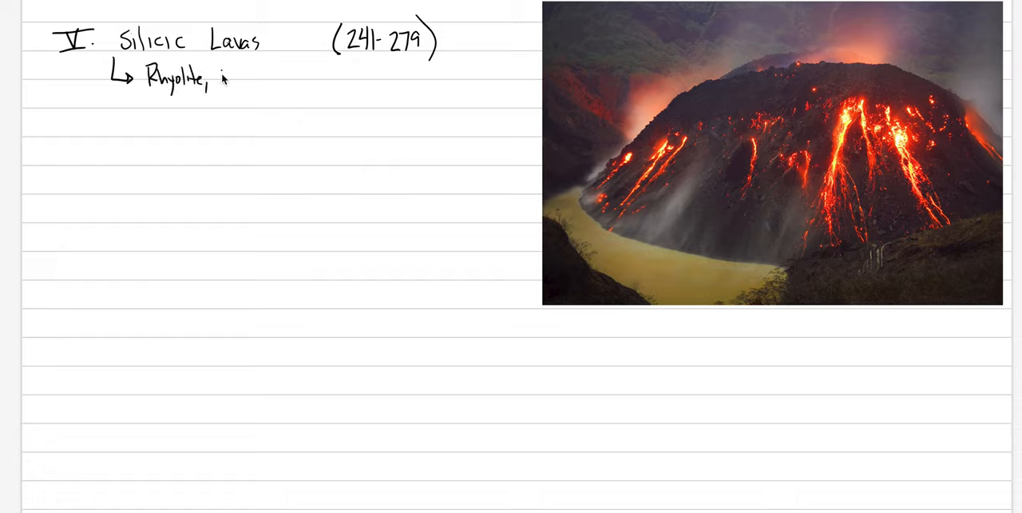
pyautogui.write('Dacite,')
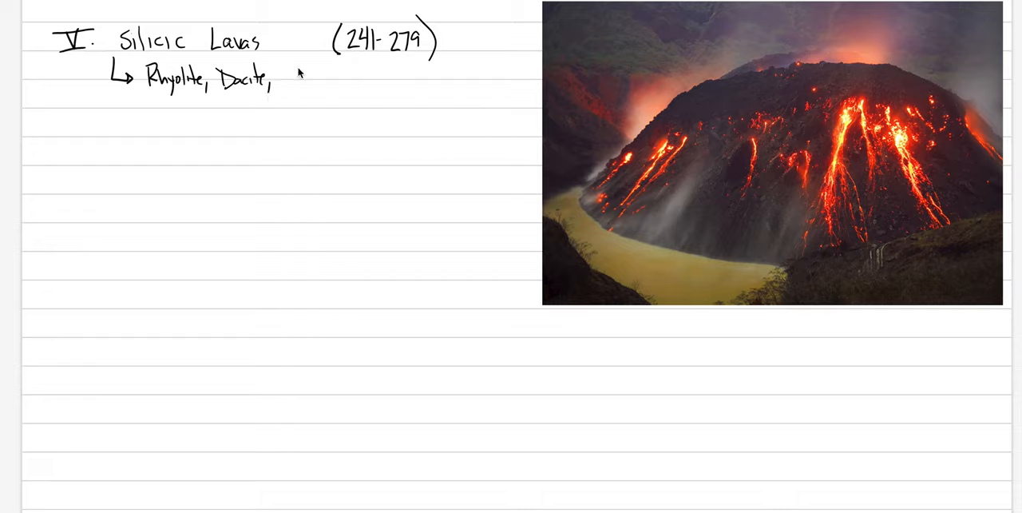
pyautogui.write('Andesite,')
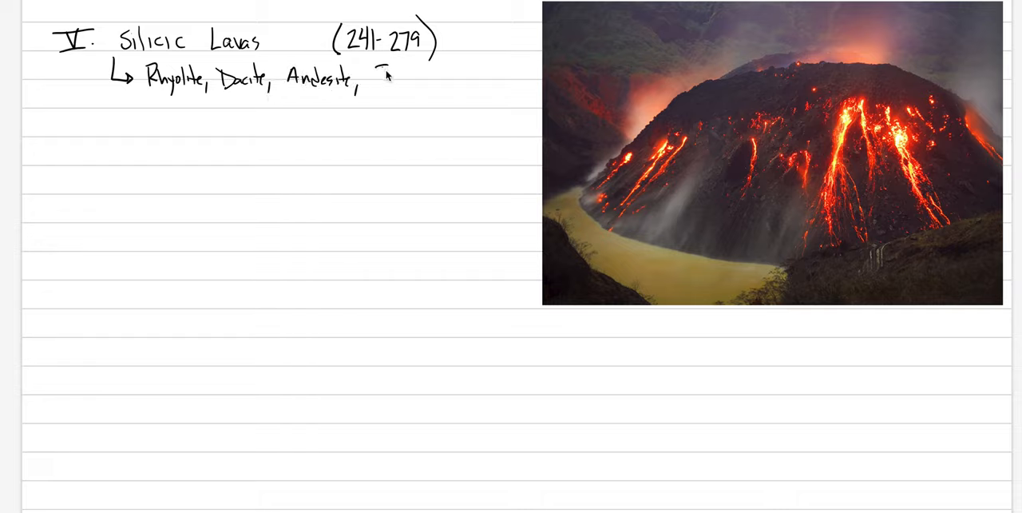
pyautogui.write('Tu')
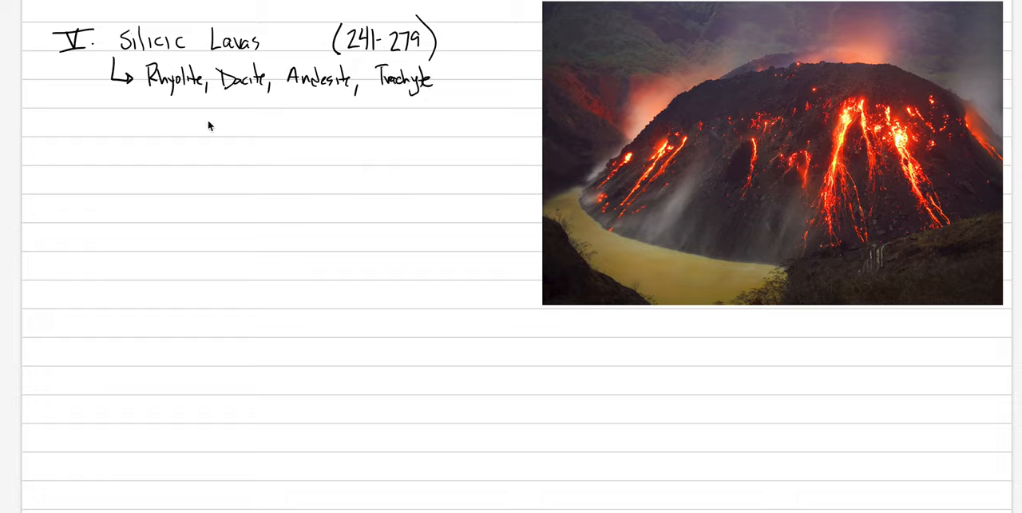
pyautogui.moveTo(152, 190)
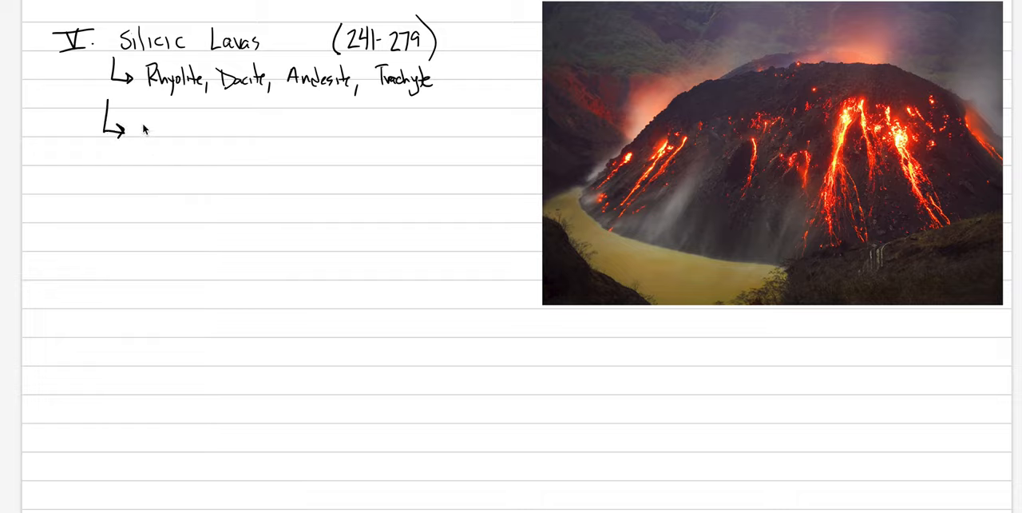
# Step: Handwrite "Tend to be high viscosity, high" under the rock-type list
pyautogui.write('Tend to')
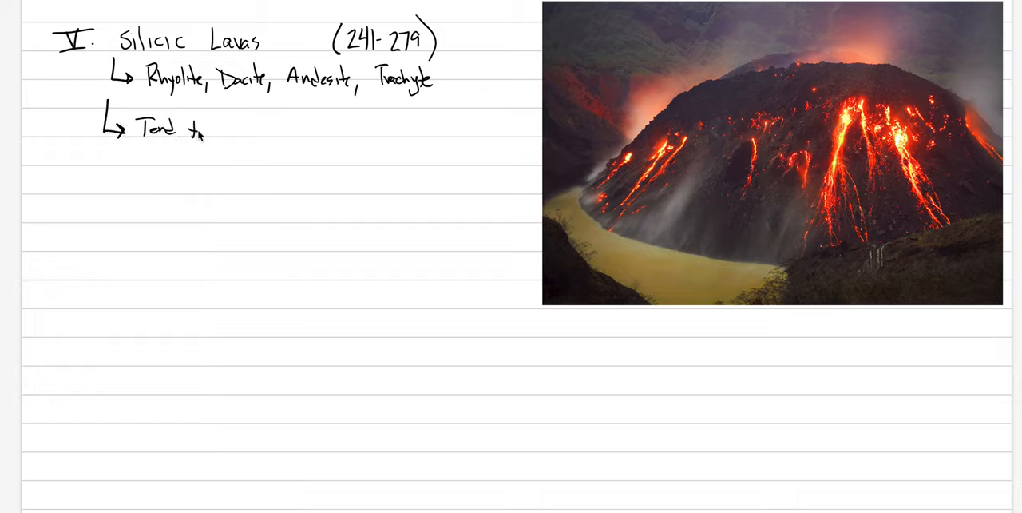
pyautogui.write('be high')
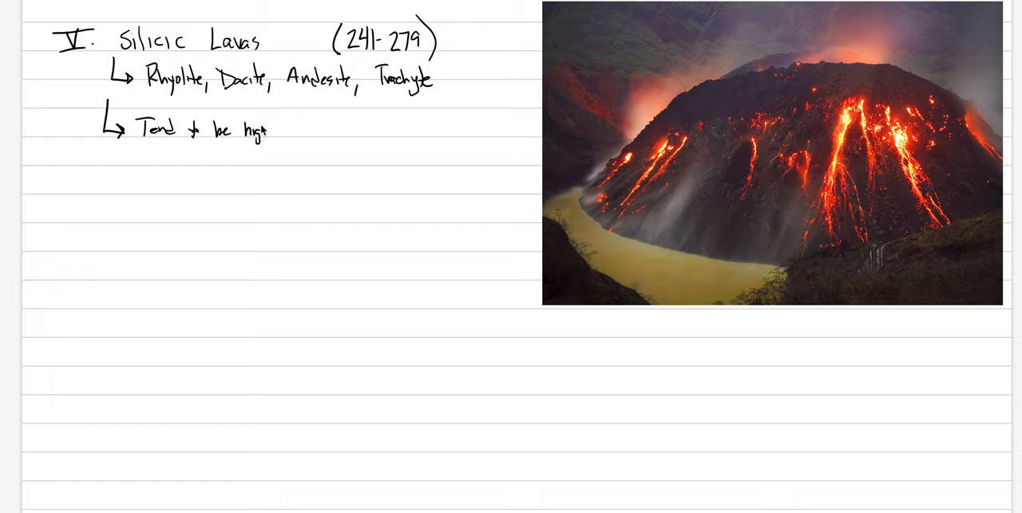
pyautogui.write('viscosity,')
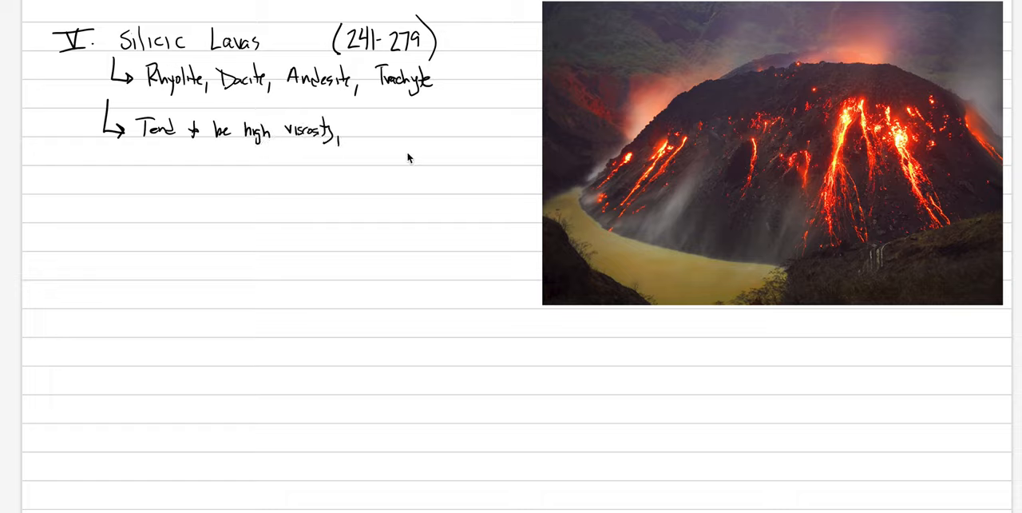
pyautogui.write('h')
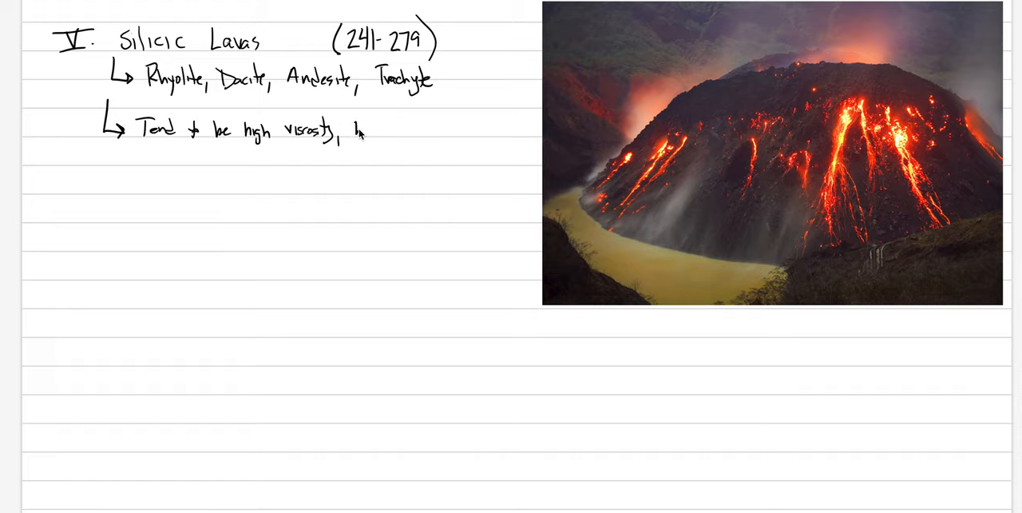
pyautogui.write('high')
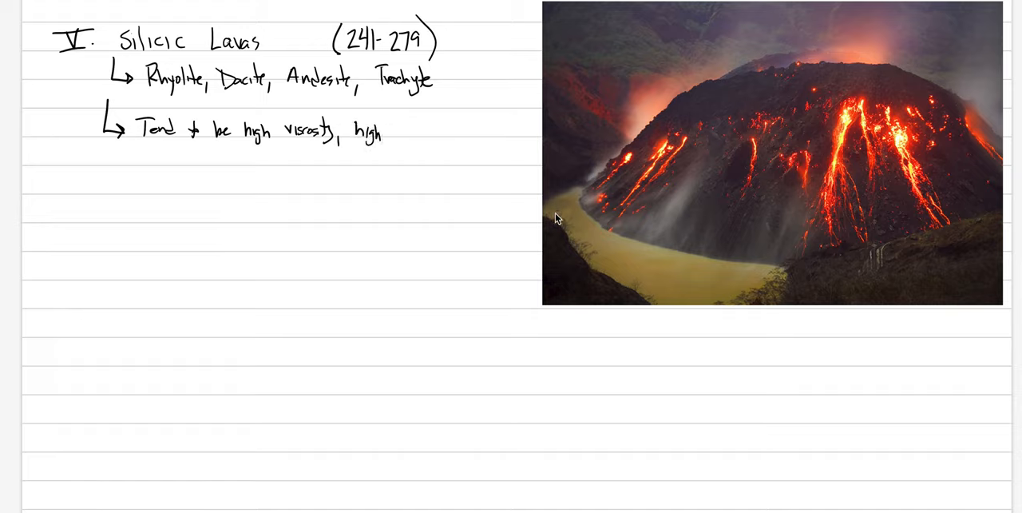
# Step: Draw height and width arrows on the dome photo and finish the note with "aspect ratio"
pyautogui.moveTo(591, 83); pyautogui.dragTo(585, 174)
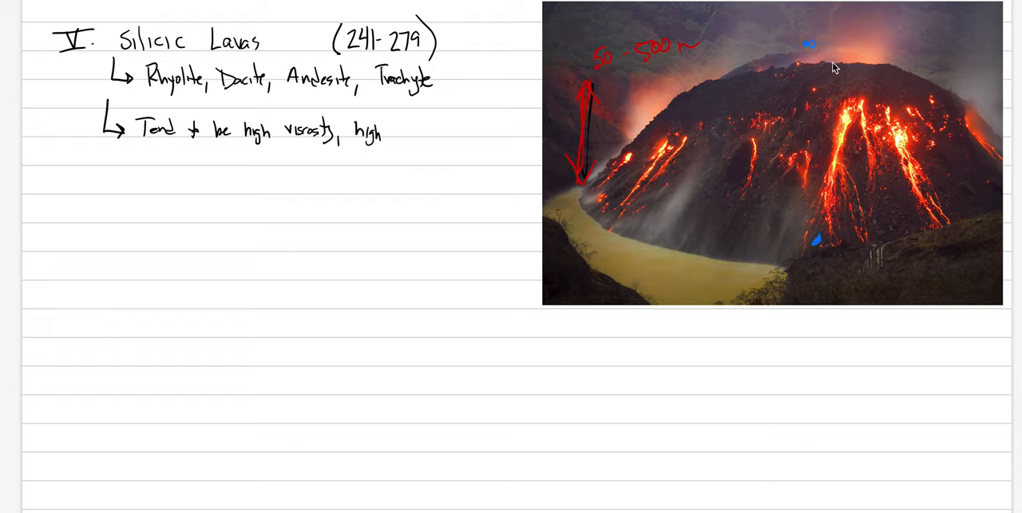
pyautogui.moveTo(815, 46); pyautogui.dragTo(934, 63)
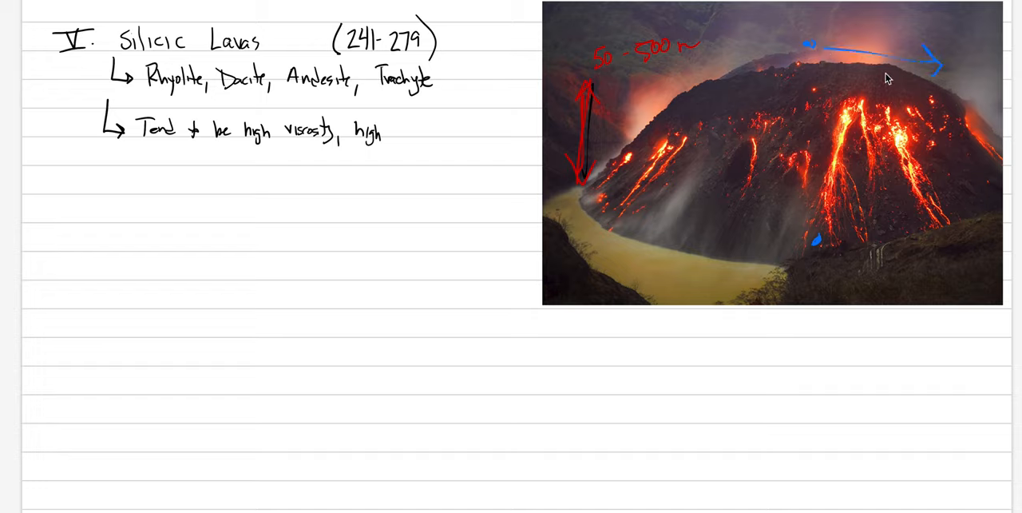
pyautogui.moveTo(585, 125)
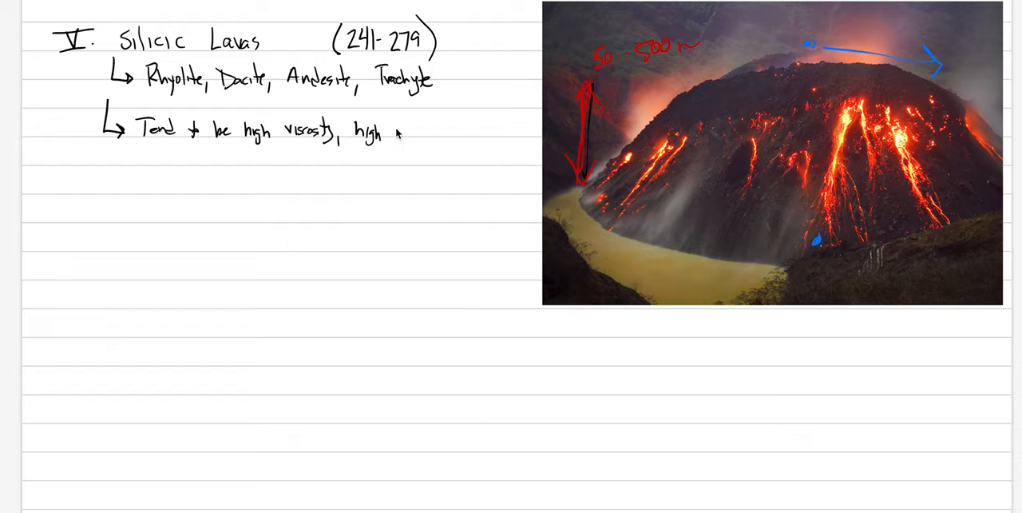
pyautogui.write('aspect')
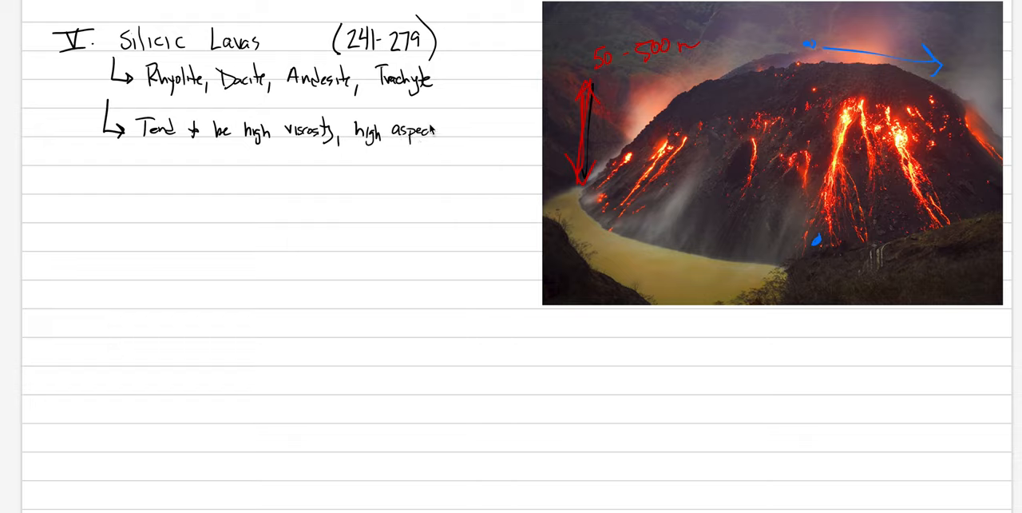
pyautogui.write('ratio')
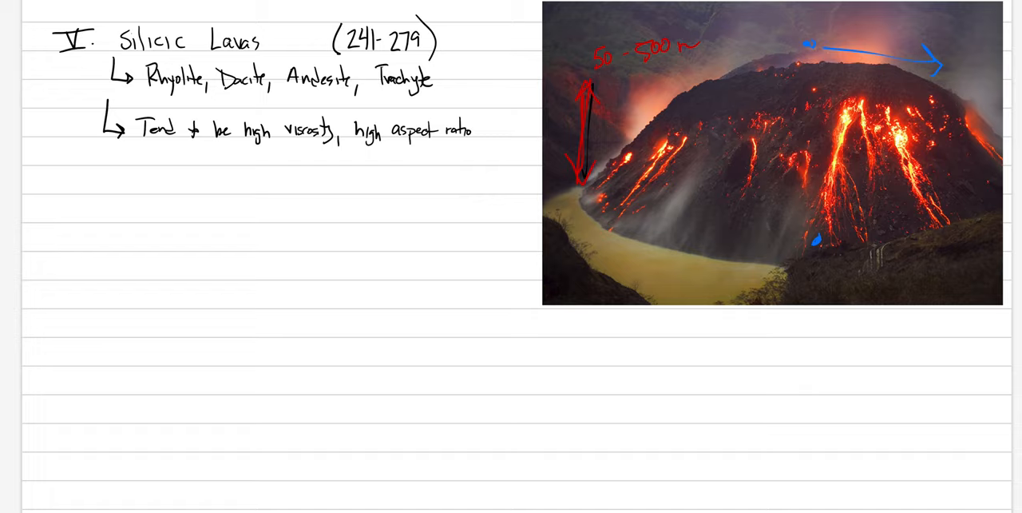
pyautogui.moveTo(543, 217)
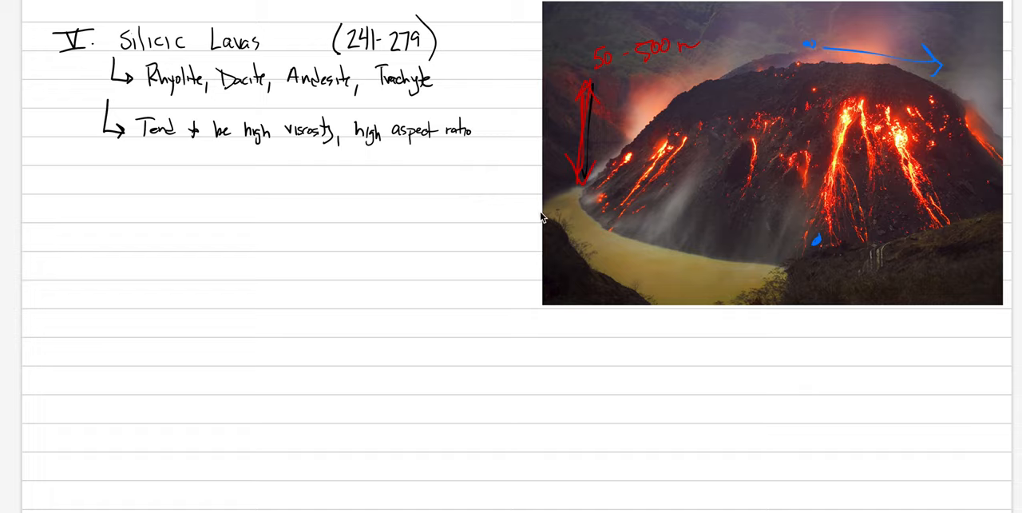
pyautogui.moveTo(521, 227)
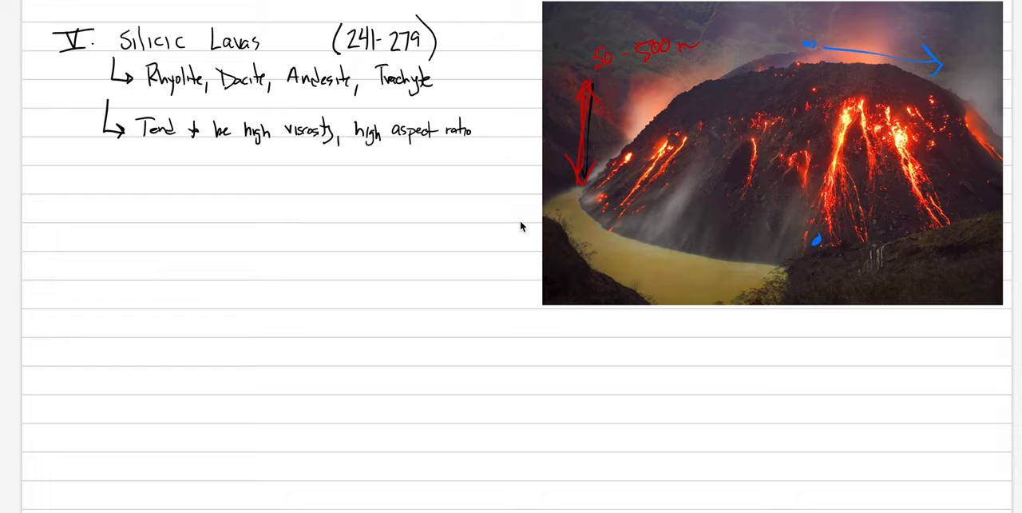
pyautogui.moveTo(212, 190)
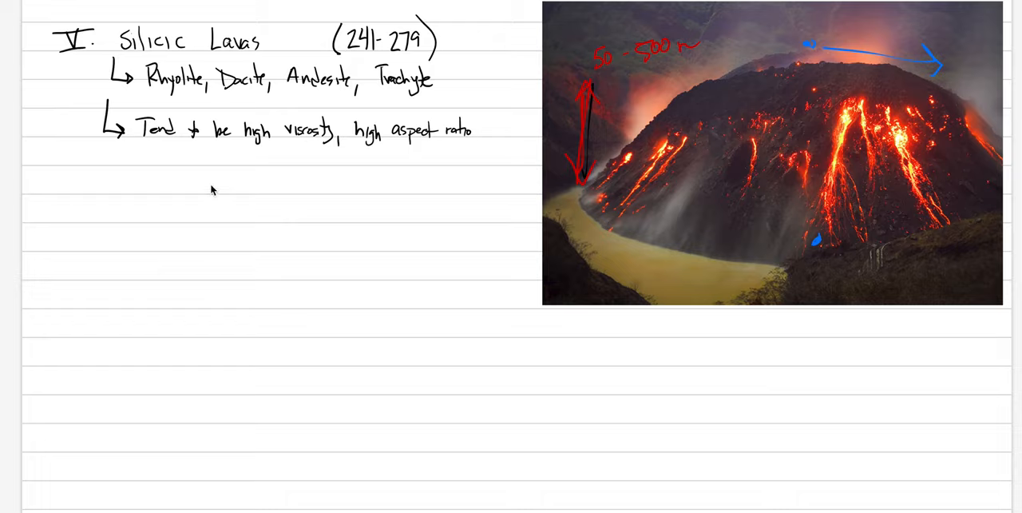
pyautogui.moveTo(75, 204)
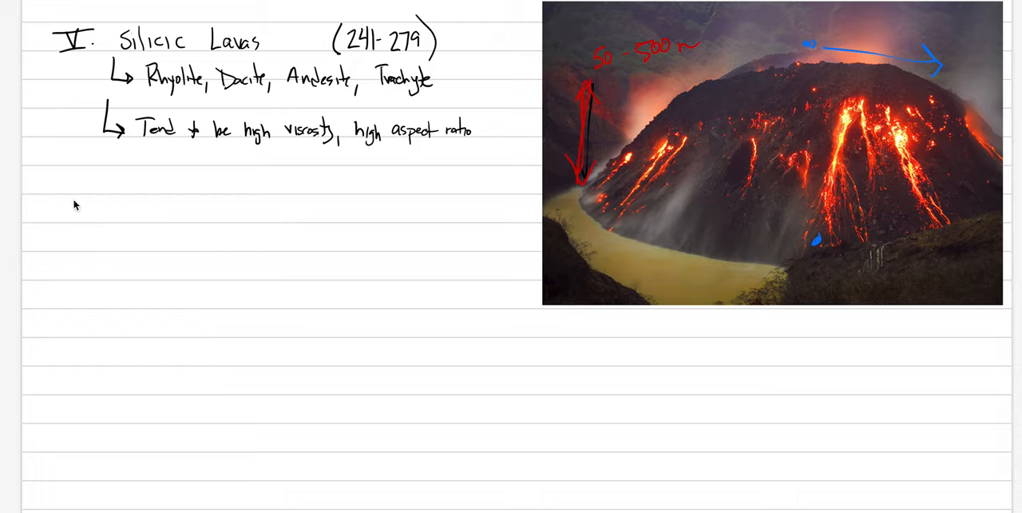
pyautogui.moveTo(77, 214)
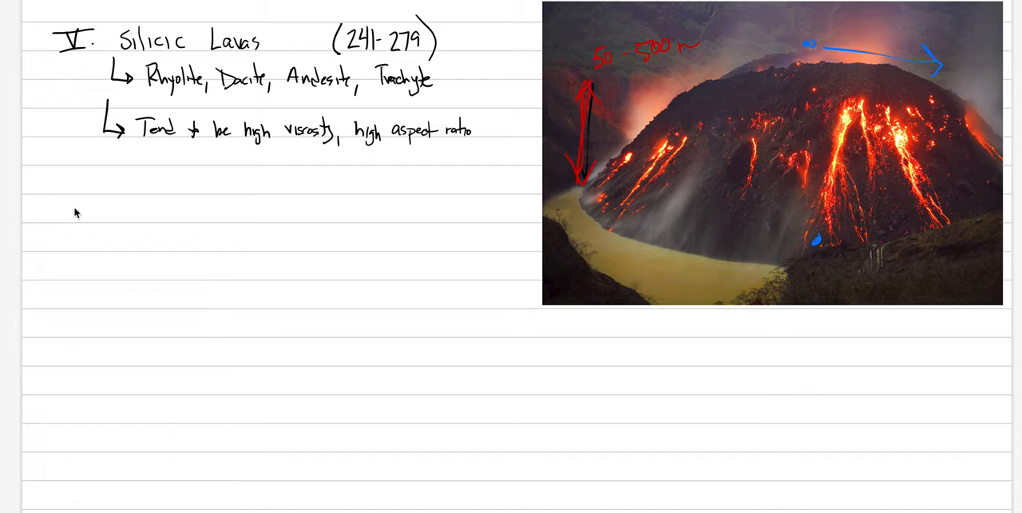
pyautogui.moveTo(83, 281)
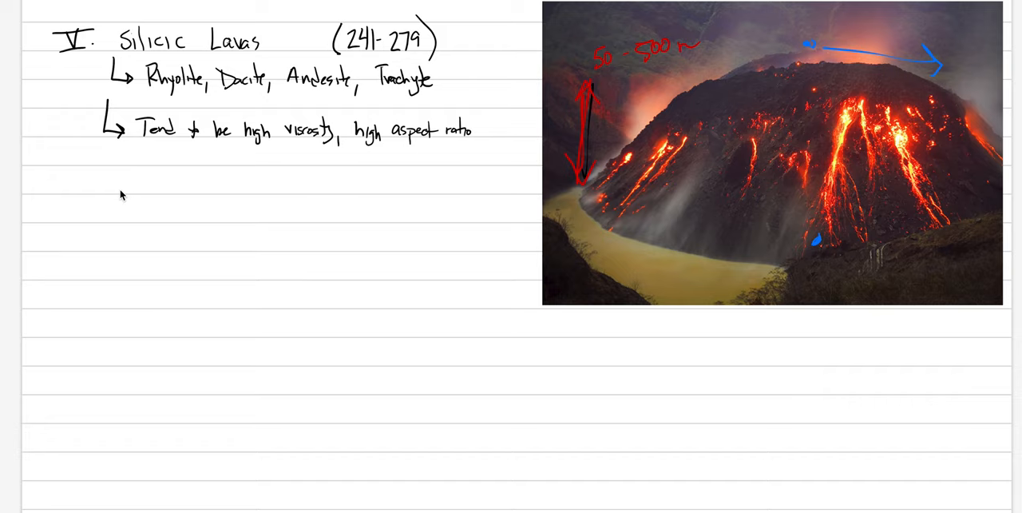
# Step: Scroll down the page to make room for the crater-dome photo below the first picture
pyautogui.scroll(-3)
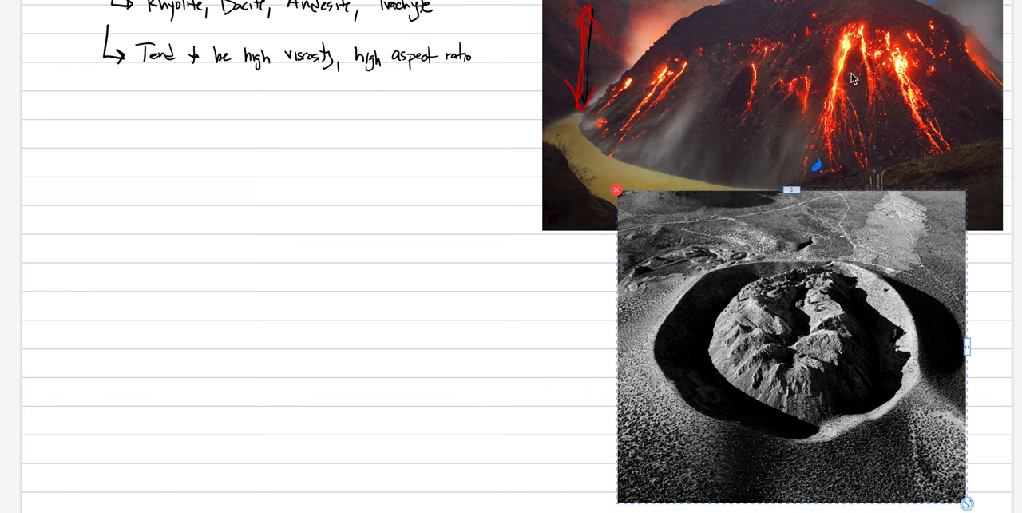
pyautogui.moveTo(498, 12)
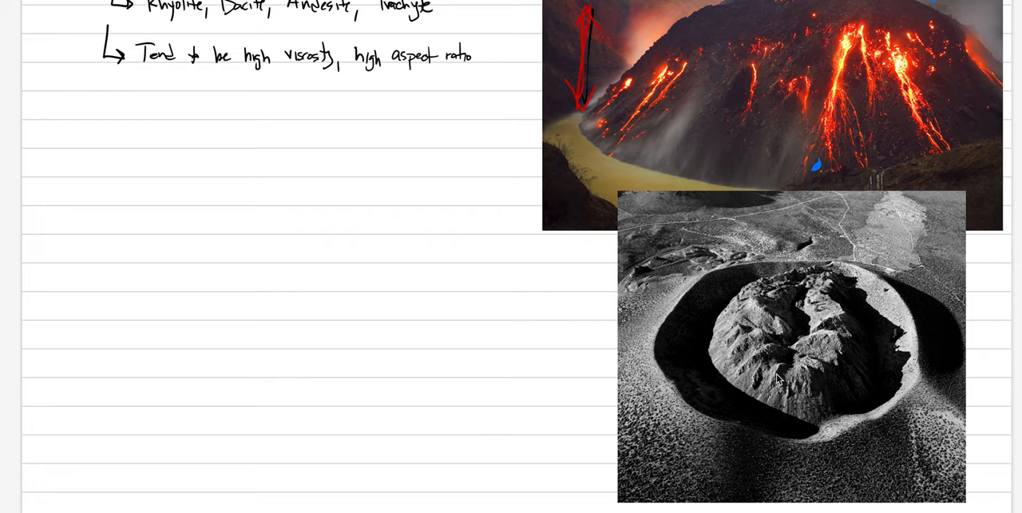
pyautogui.moveTo(839, 329)
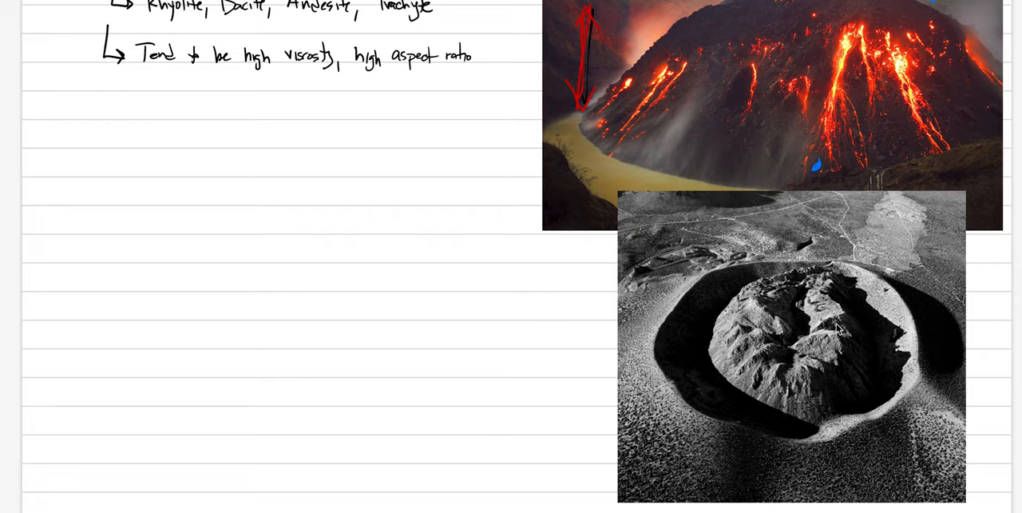
pyautogui.moveTo(743, 375)
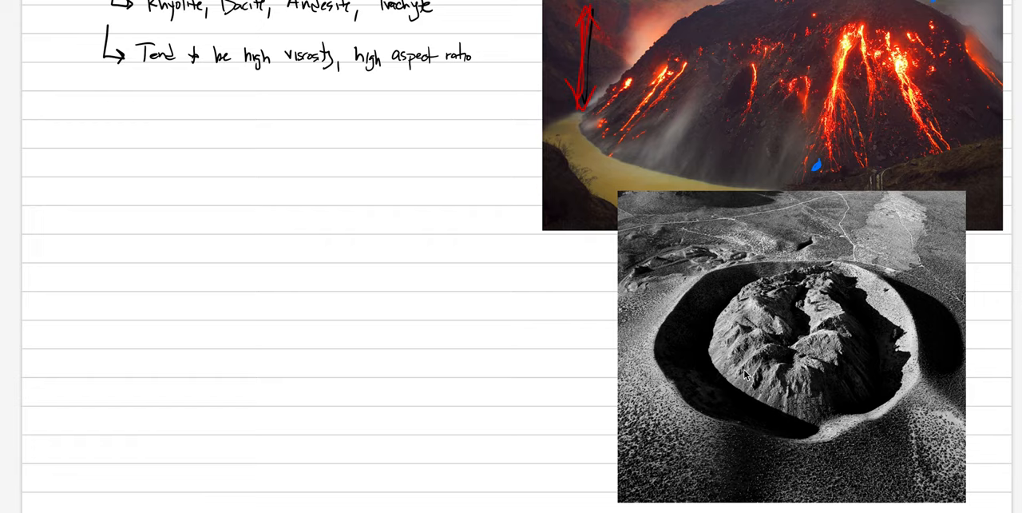
pyautogui.moveTo(802, 323)
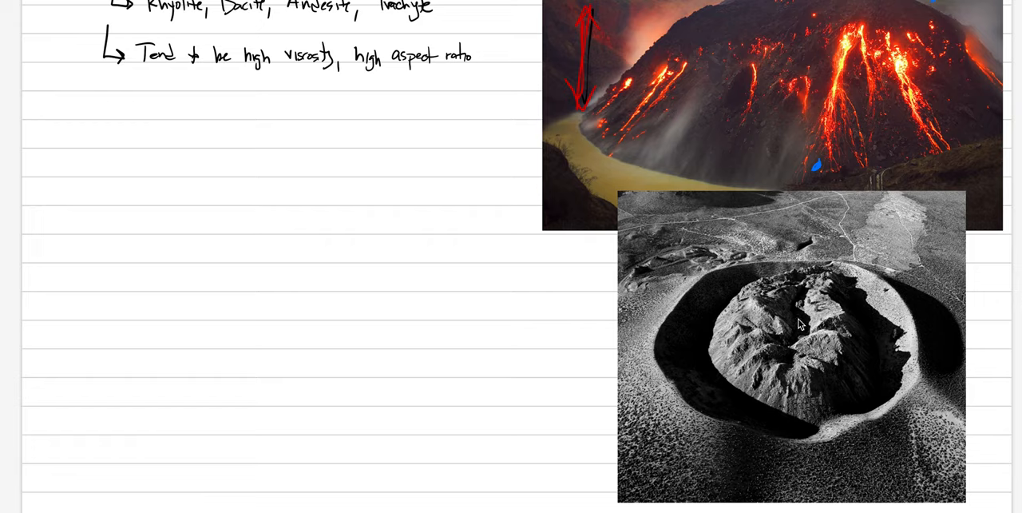
pyautogui.moveTo(797, 342)
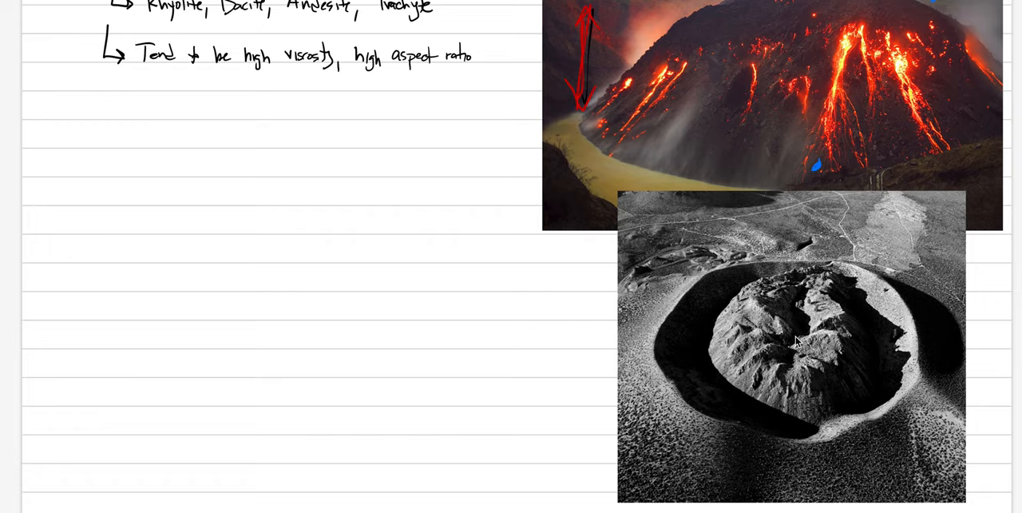
pyautogui.moveTo(610, 309)
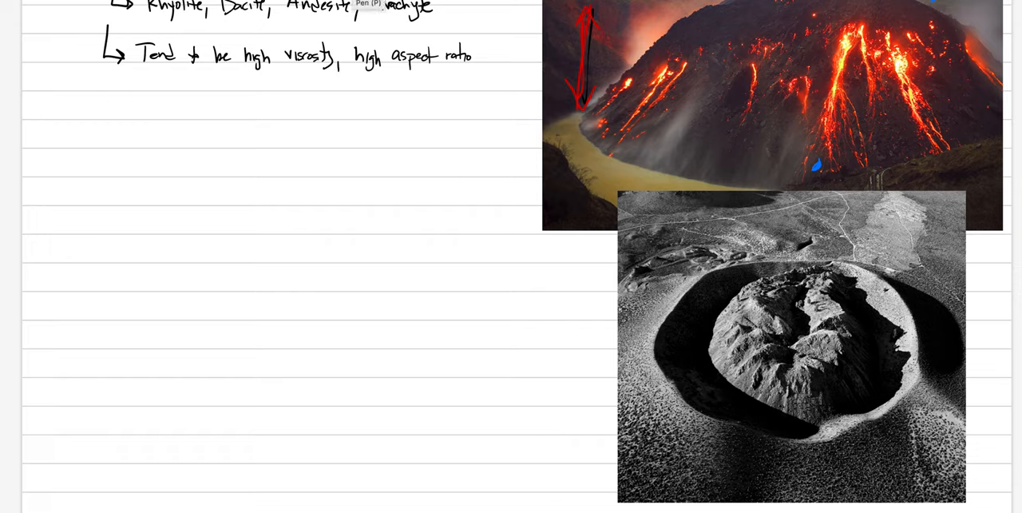
pyautogui.moveTo(709, 110)
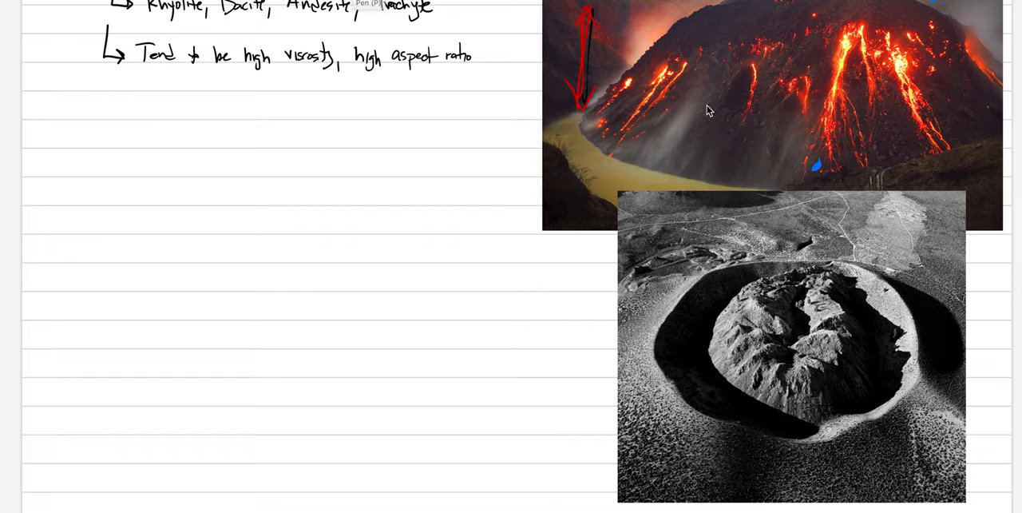
pyautogui.moveTo(90, 149)
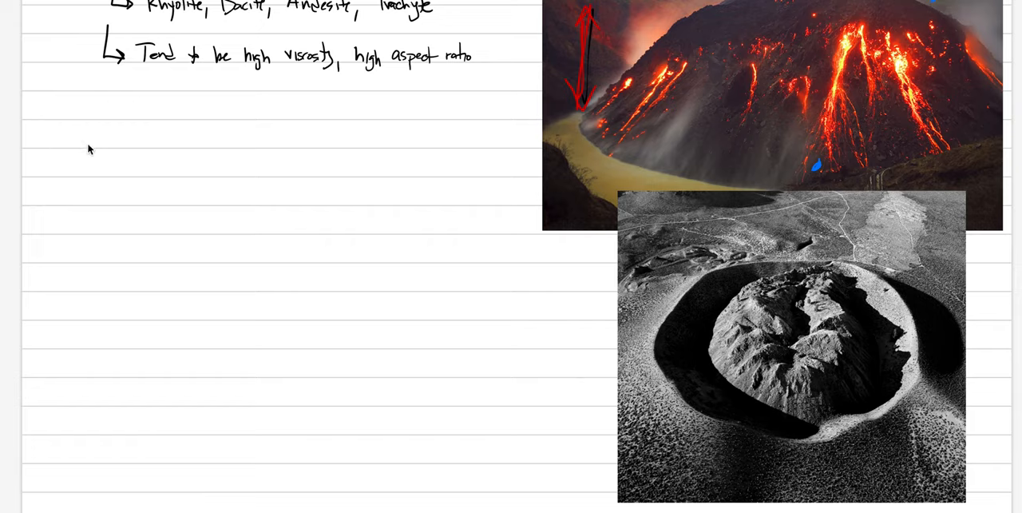
pyautogui.moveTo(67, 111)
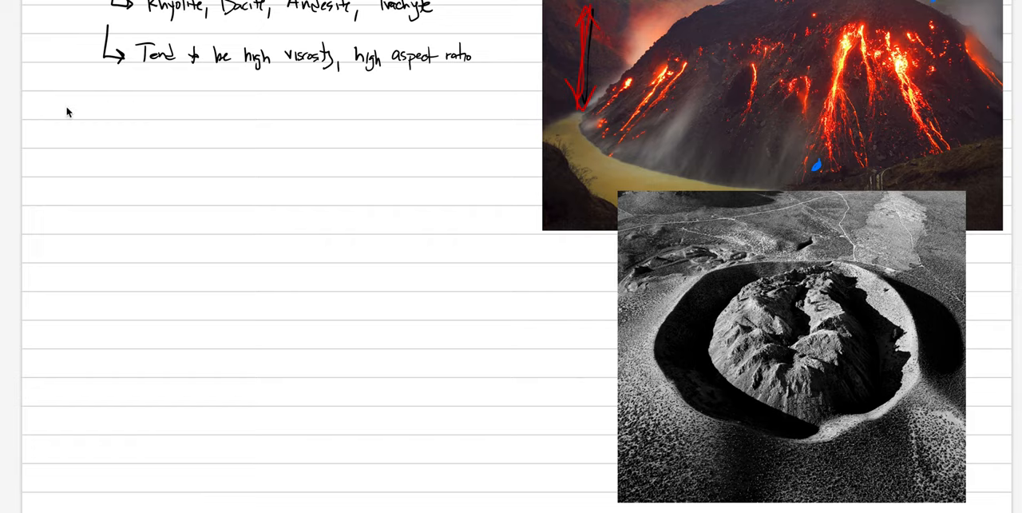
# Step: Handwrite "A. Dome - short transport, plug-like" as the start of the dome definition
pyautogui.write('A.')
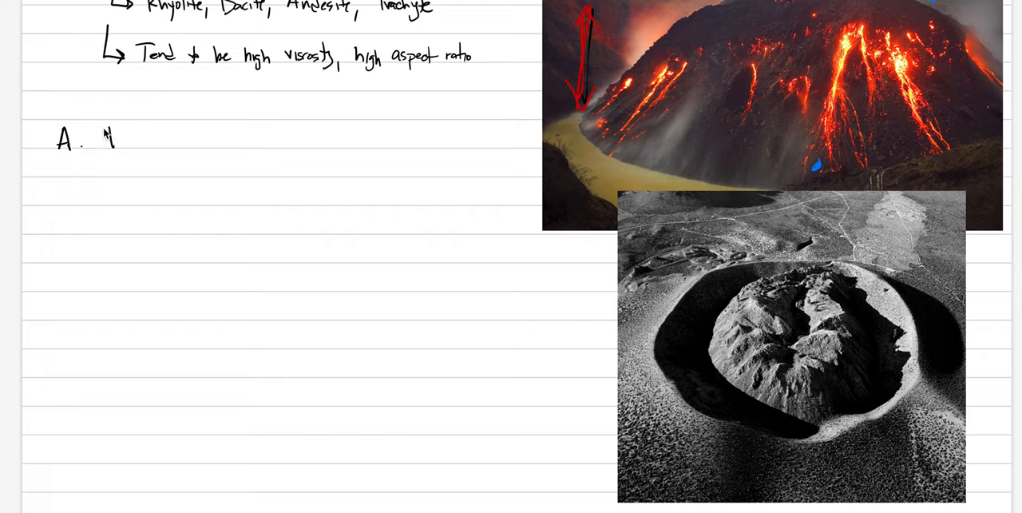
pyautogui.write('Dome-')
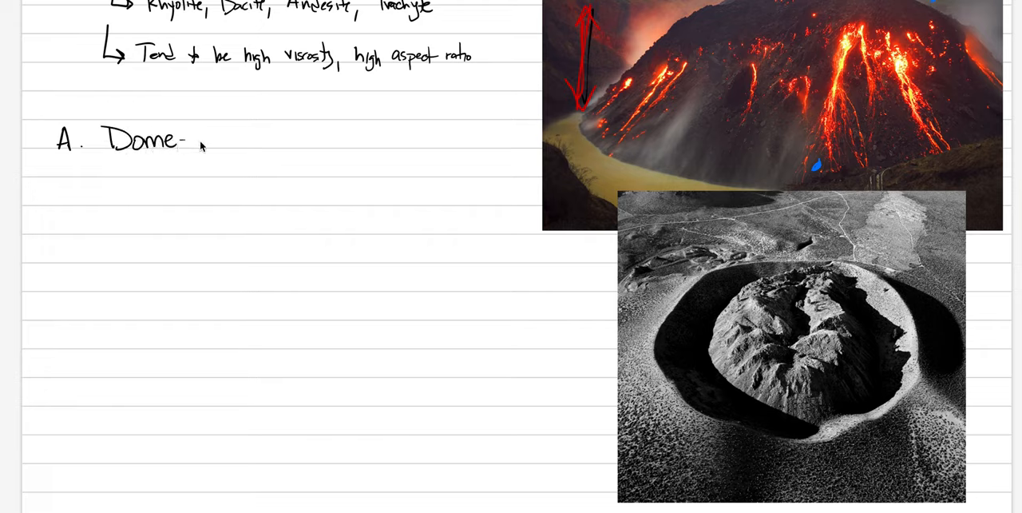
pyautogui.moveTo(233, 143)
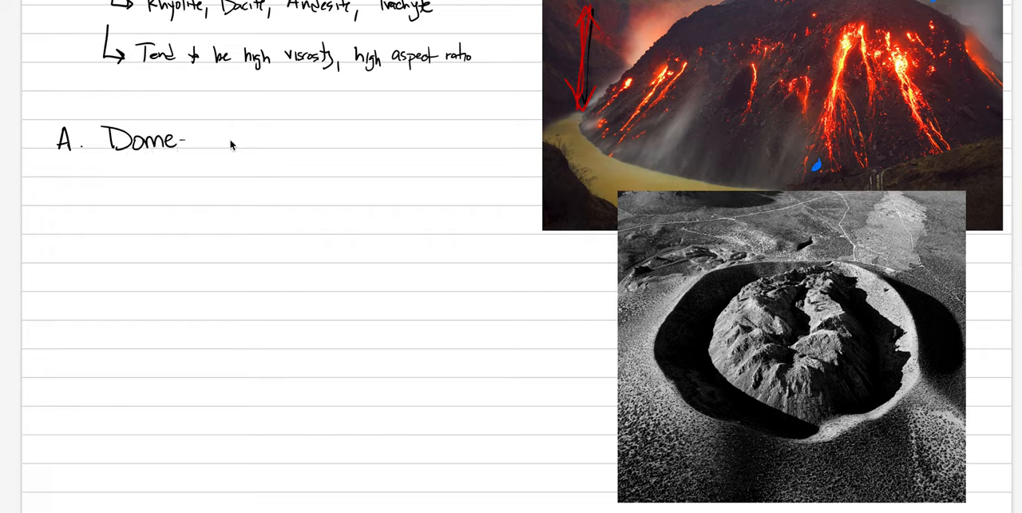
pyautogui.moveTo(207, 144)
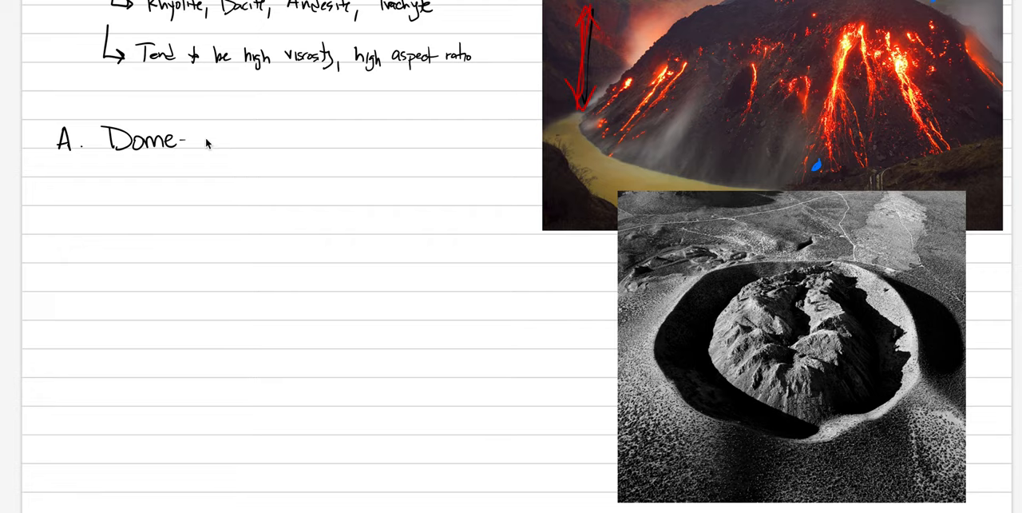
pyautogui.write('sh')
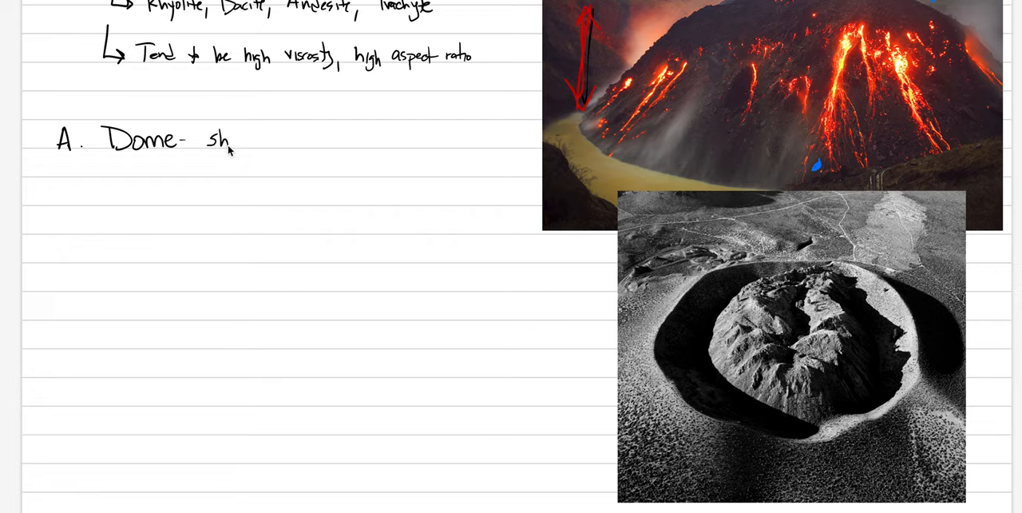
pyautogui.write('short tr')
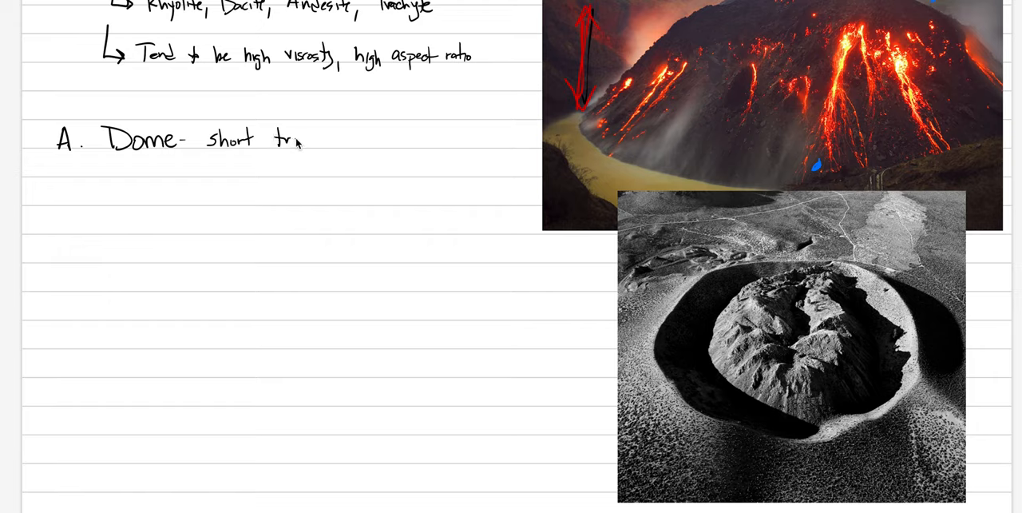
pyautogui.write('transport')
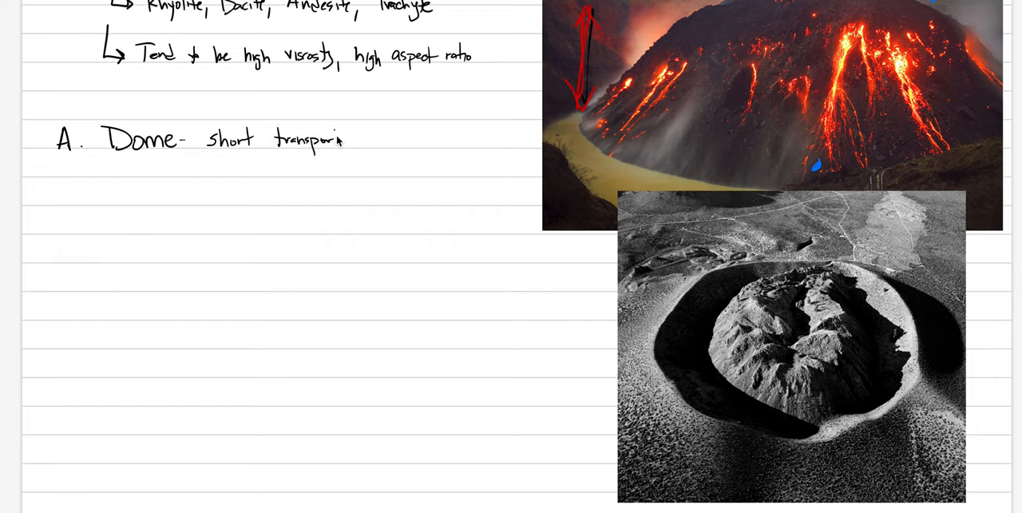
pyautogui.write(',')
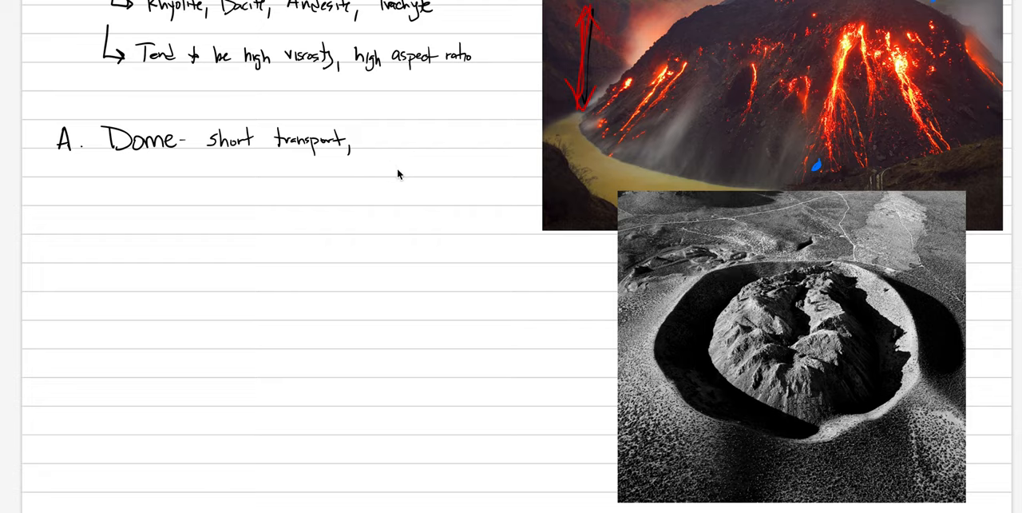
pyautogui.write('plug-like lava')
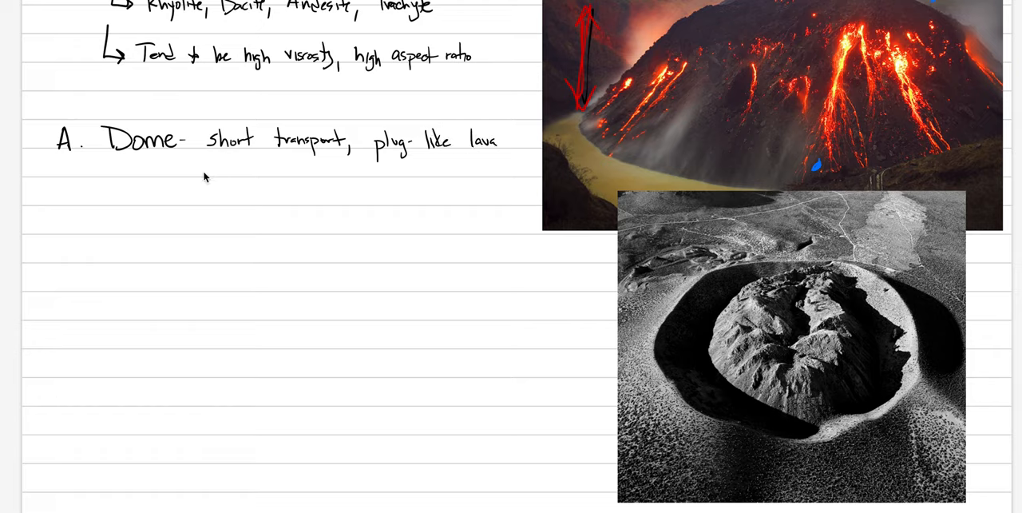
# Step: Continue with "lava that sits above vent (in a crater)" to complete the definition
pyautogui.write('that')
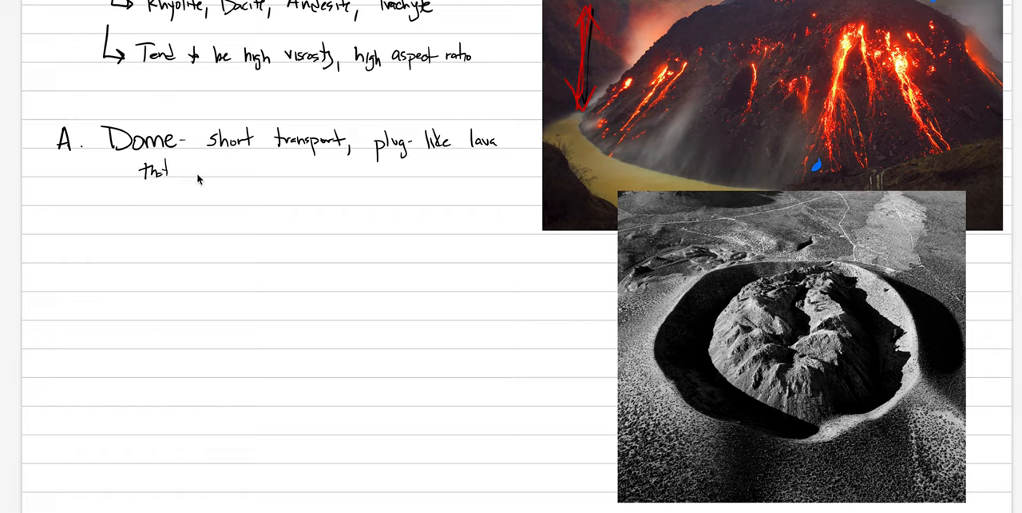
pyautogui.write('sil')
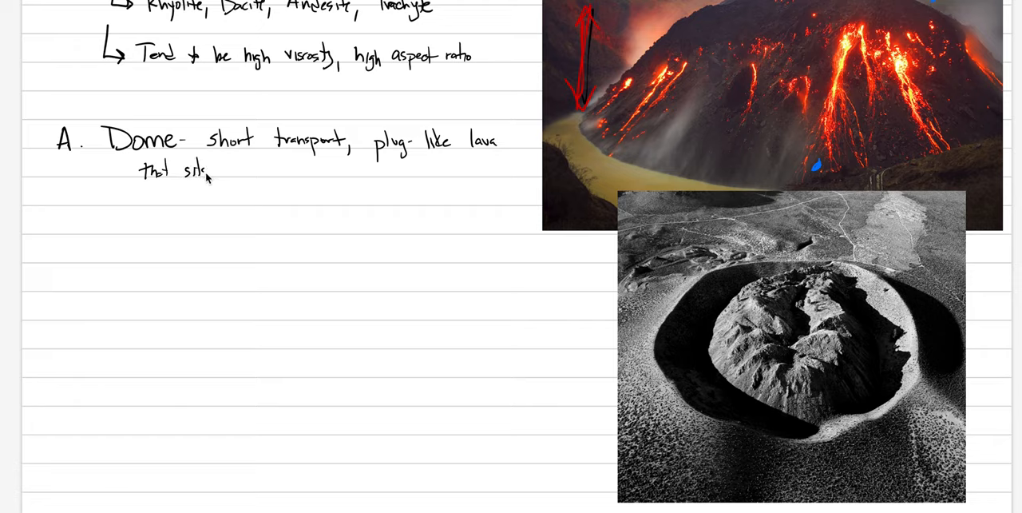
pyautogui.write('above')
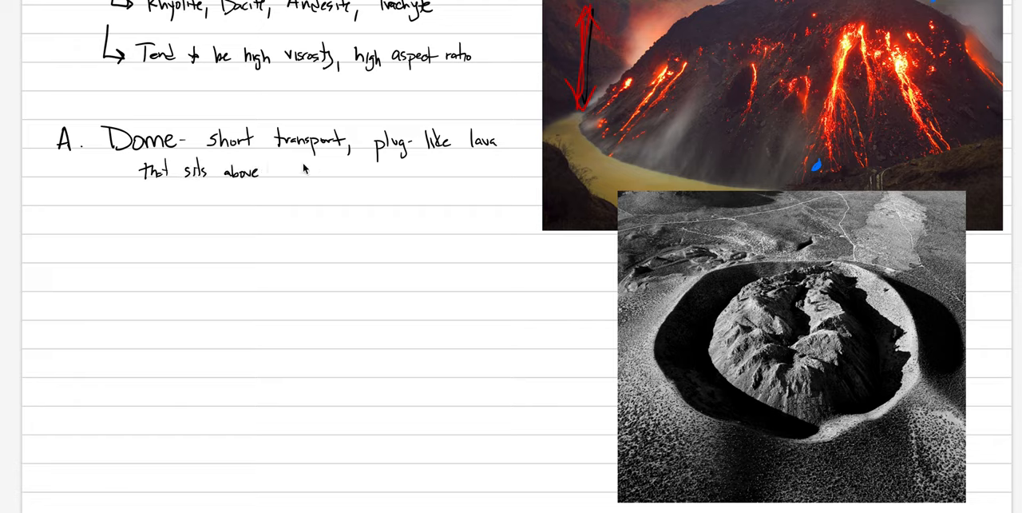
pyautogui.write('vent (')
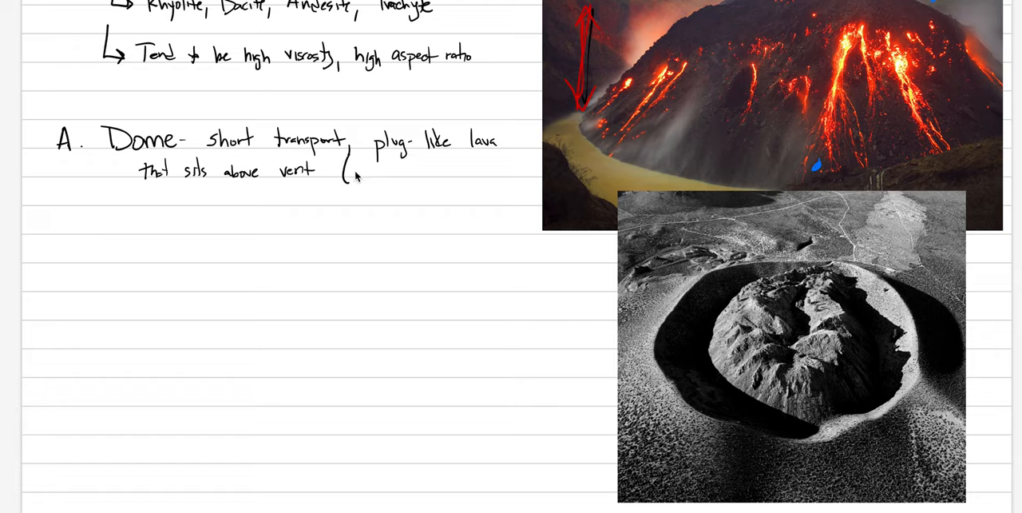
pyautogui.write('in e or')
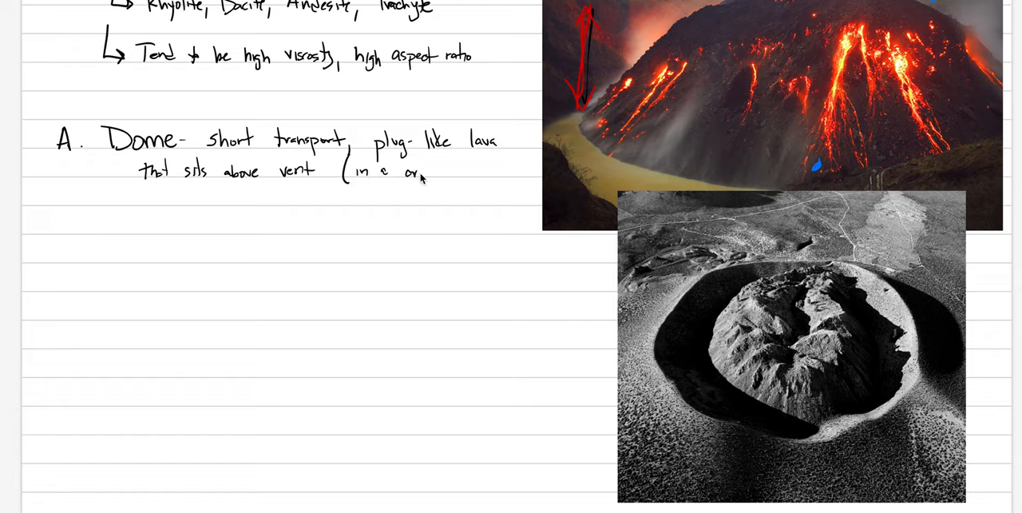
pyautogui.write('crater')
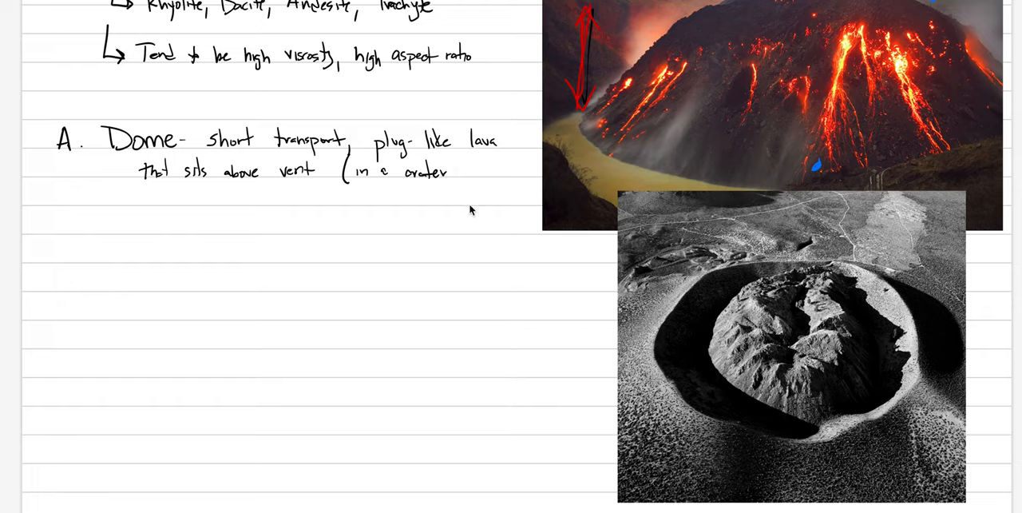
pyautogui.moveTo(453, 175)
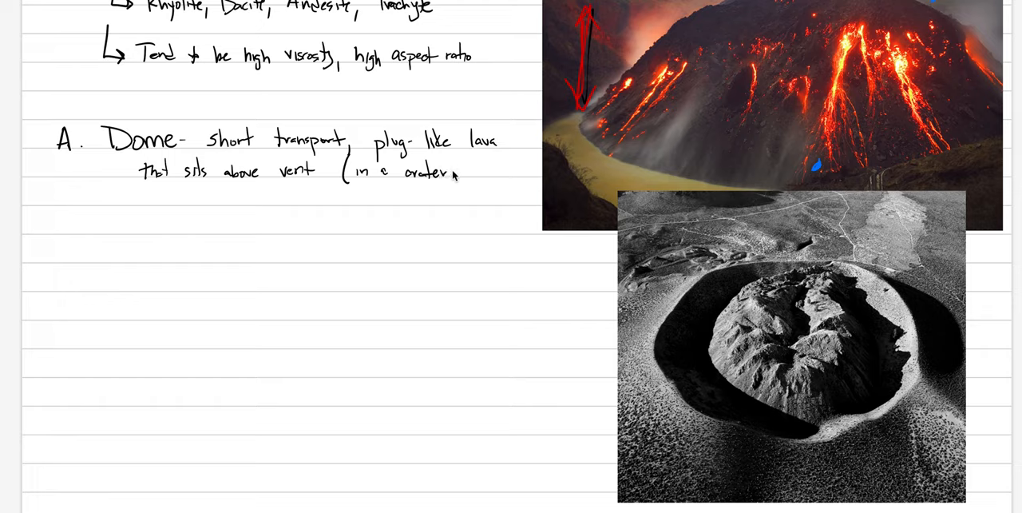
pyautogui.moveTo(453, 176)
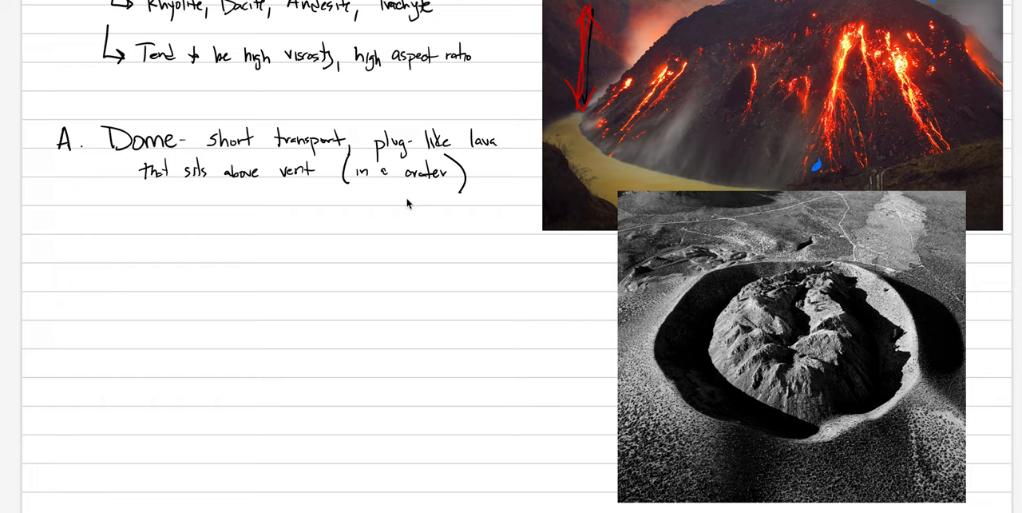
pyautogui.moveTo(422, 230)
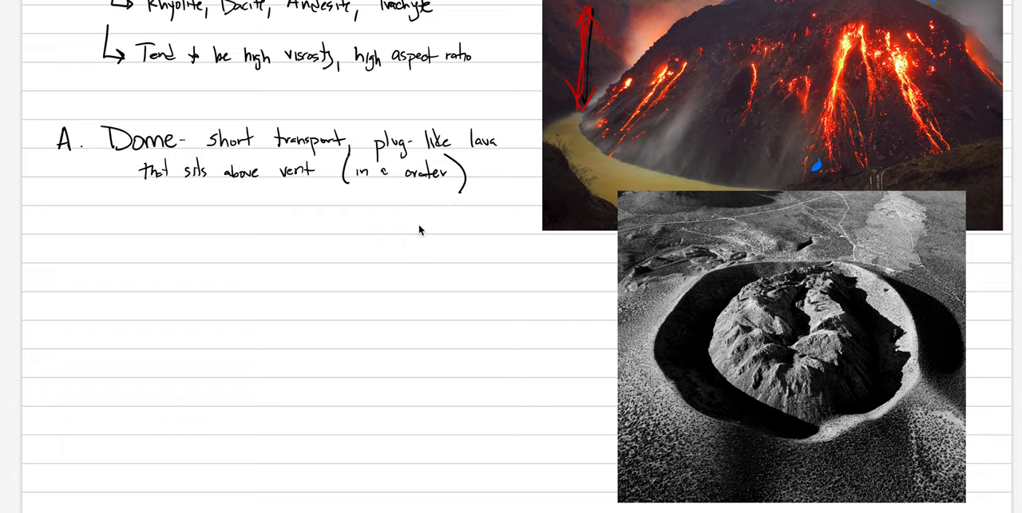
pyautogui.moveTo(718, 146)
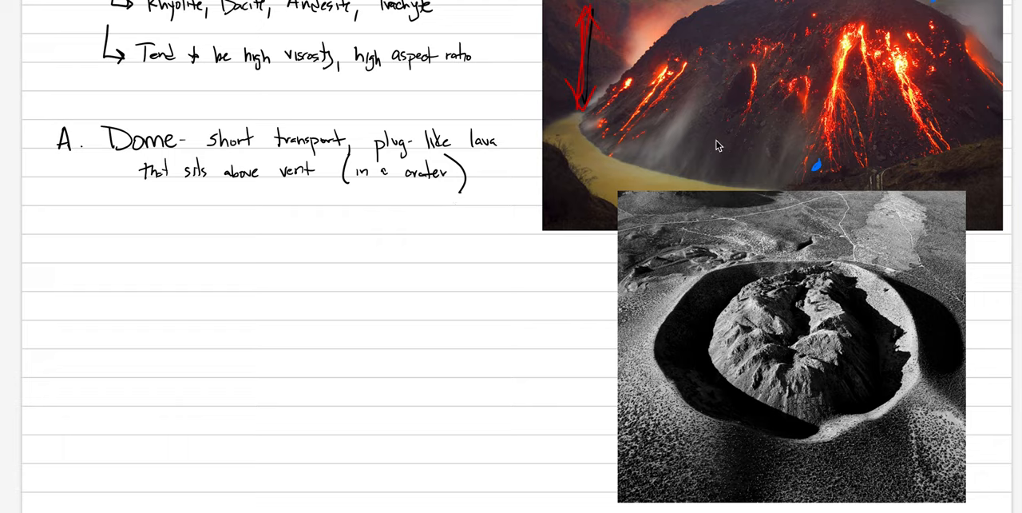
pyautogui.moveTo(895, 143)
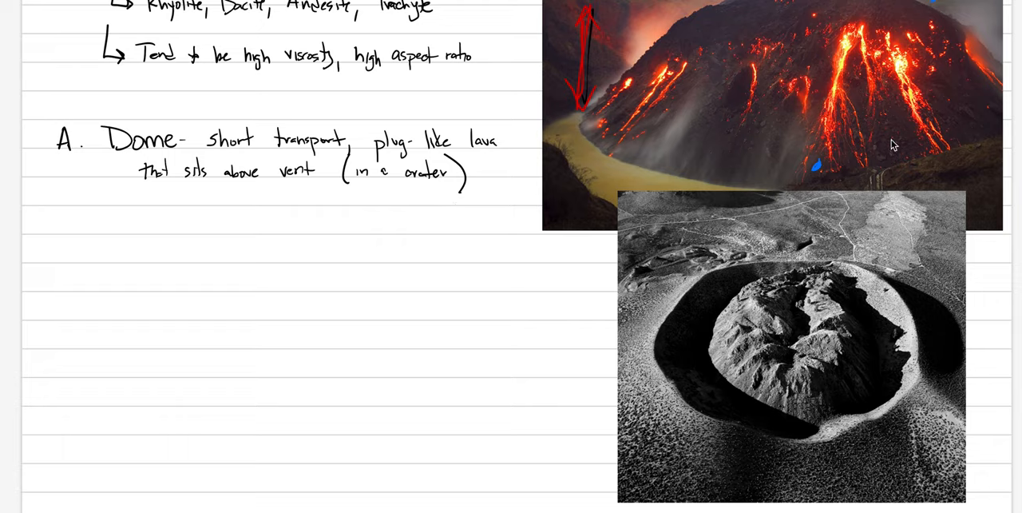
pyautogui.moveTo(796, 93)
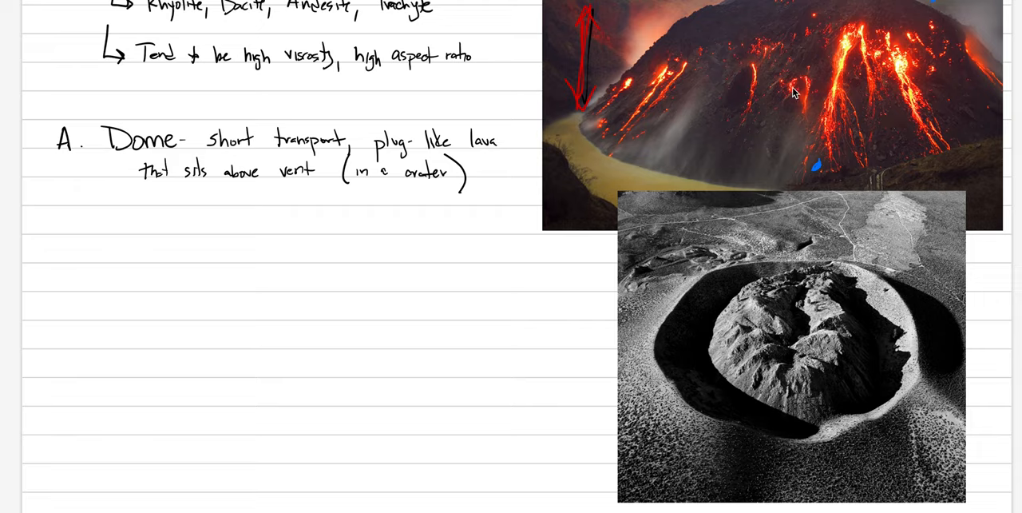
pyautogui.moveTo(779, 109)
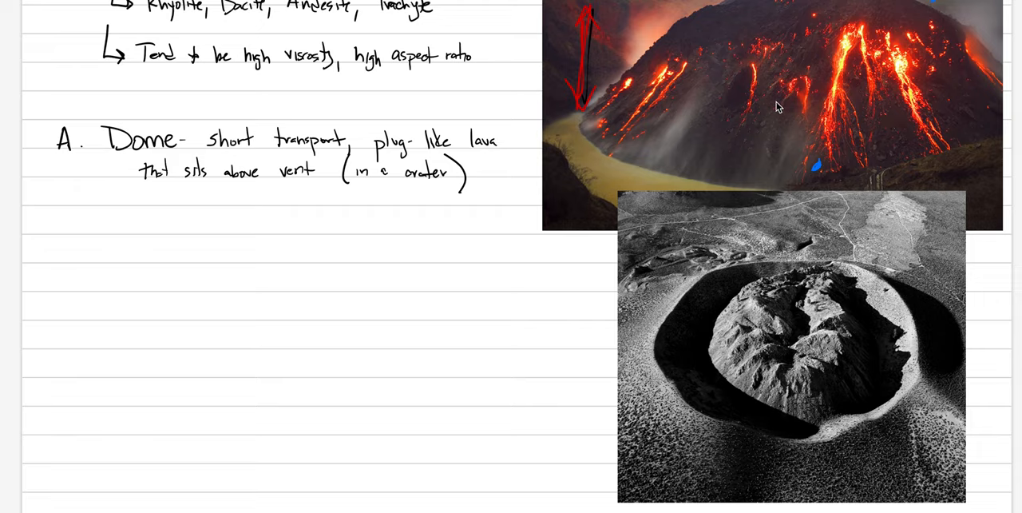
pyautogui.moveTo(789, 99)
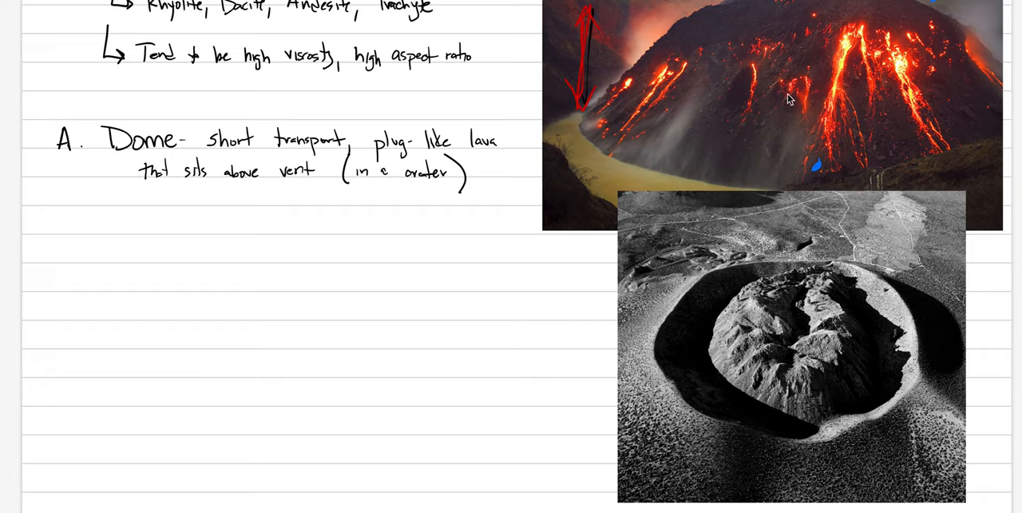
pyautogui.moveTo(173, 396)
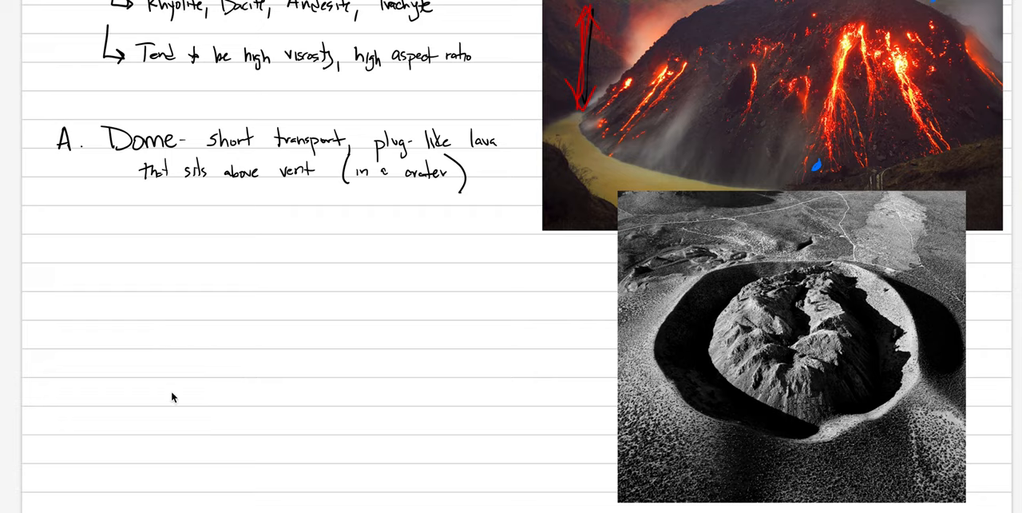
pyautogui.moveTo(302, 265)
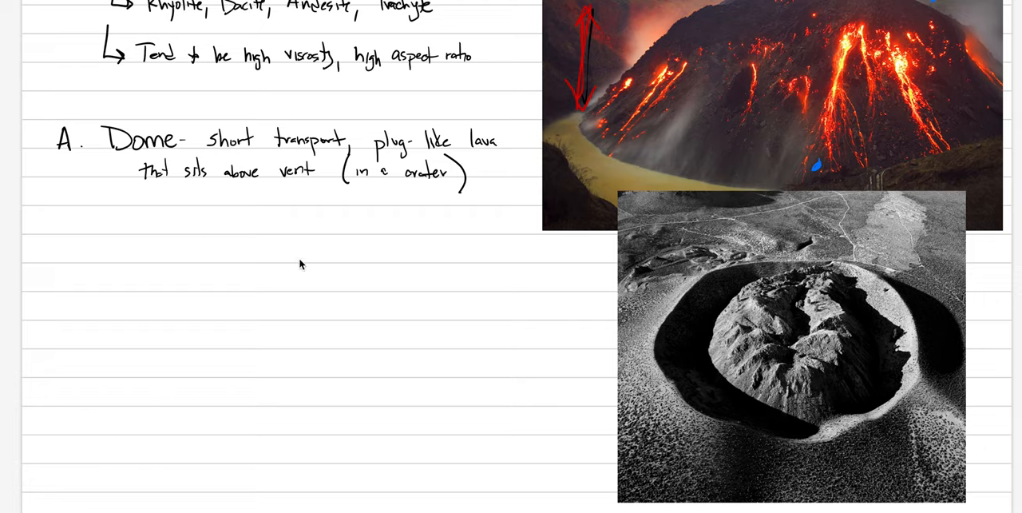
pyautogui.moveTo(489, 187)
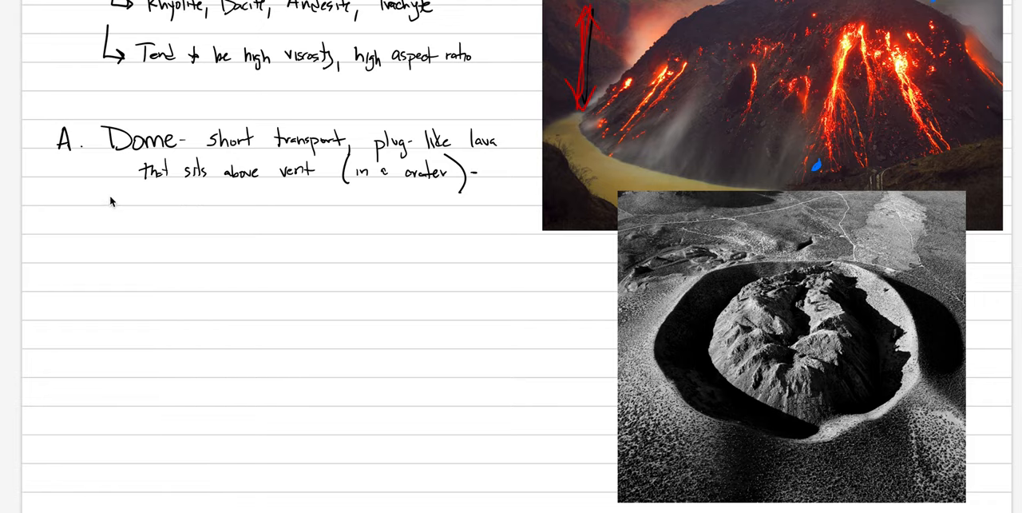
# Step: Handwrite "Dense lava interior covered autobreccia" on the line below the dome definition
pyautogui.write('Dens')
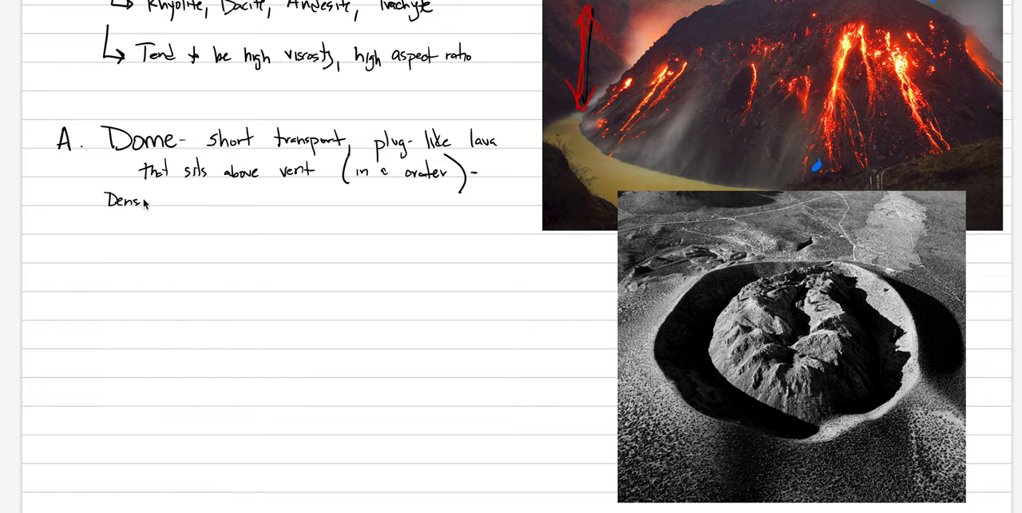
pyautogui.write('lava')
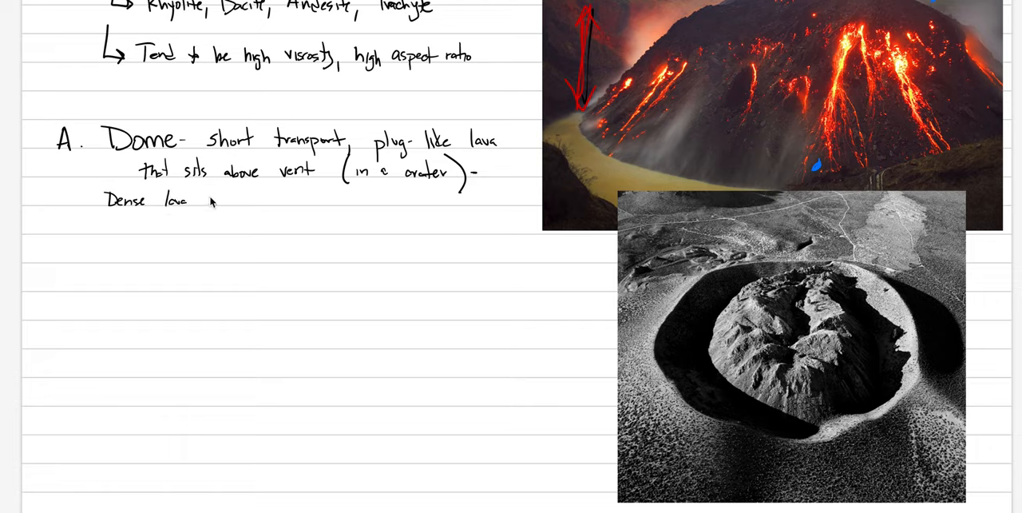
pyautogui.write('interior')
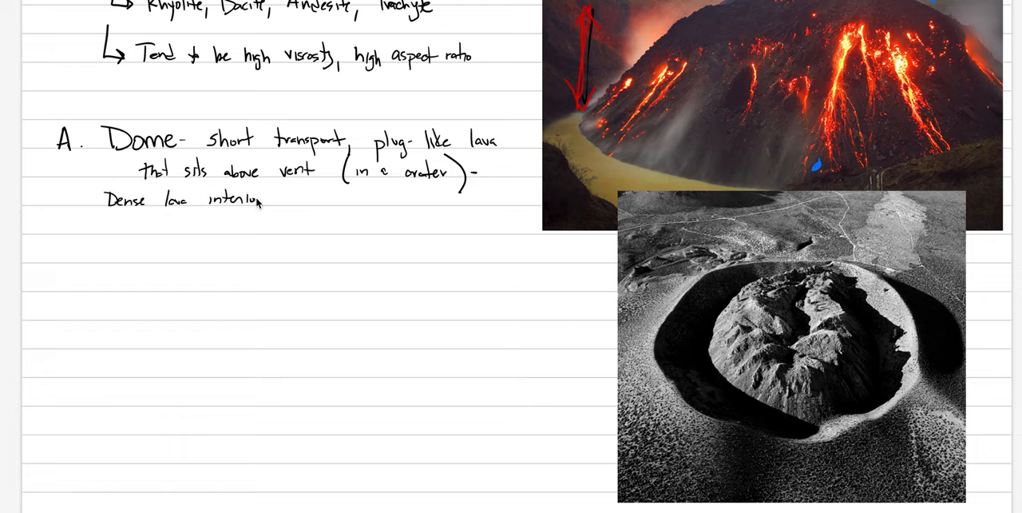
pyautogui.write('covered')
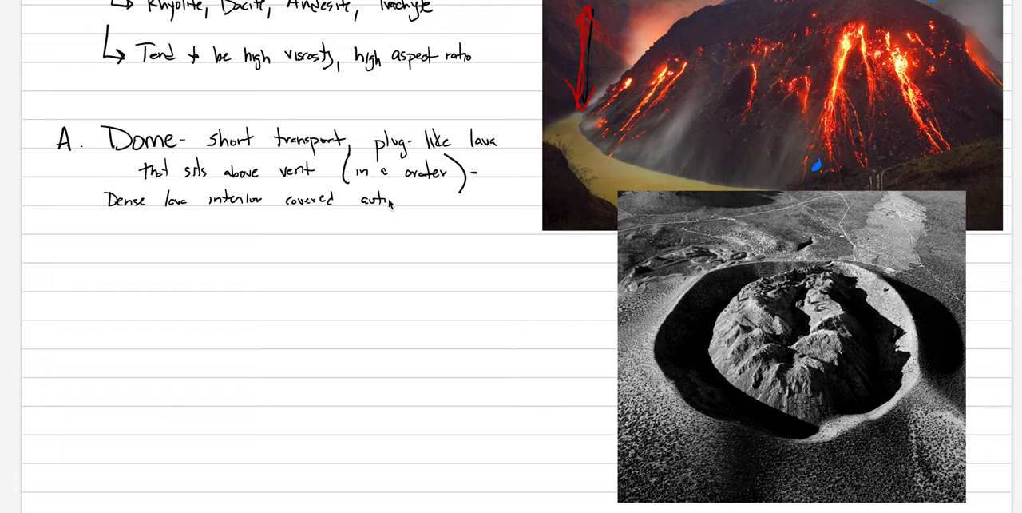
pyautogui.write('autobrecciated exteri-')
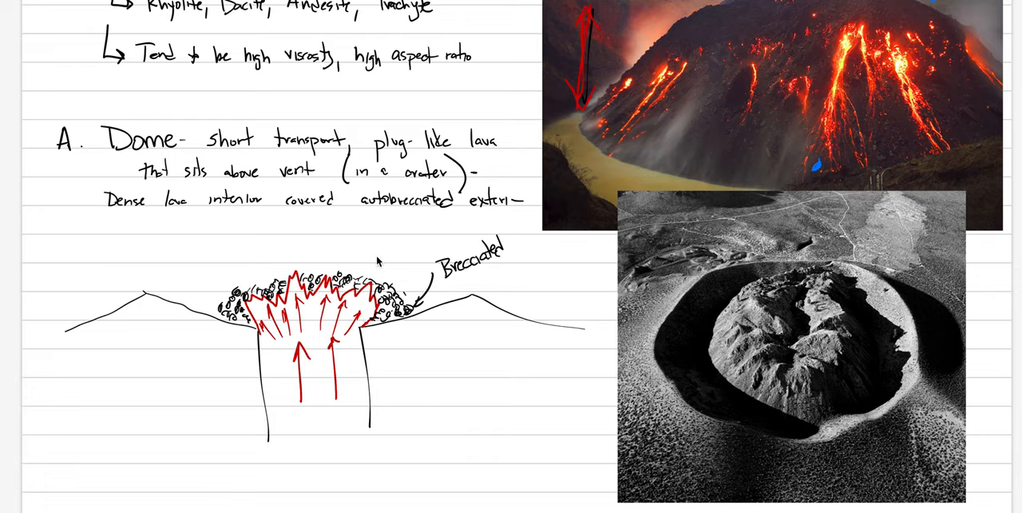
pyautogui.moveTo(406, 179)
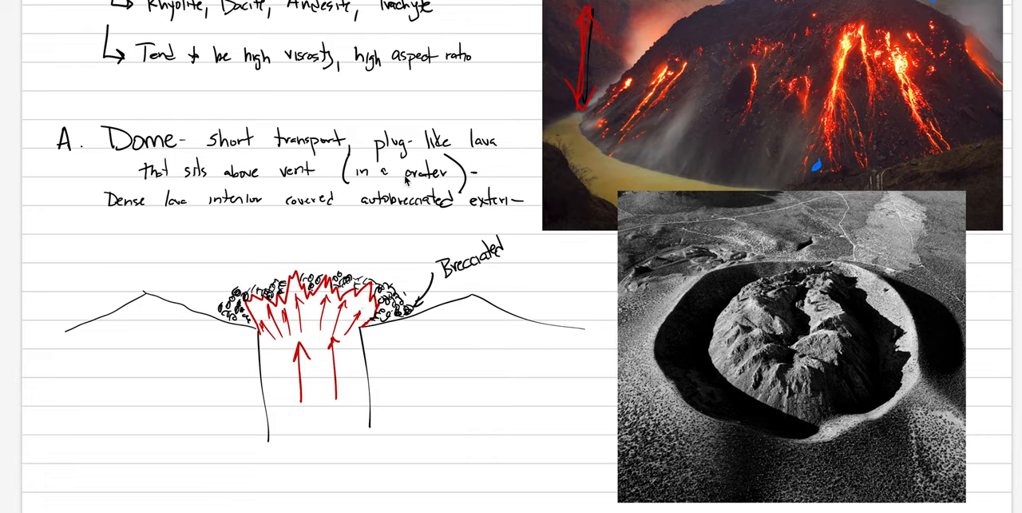
# Step: Label the core of the dome cross-section sketch "dense"
pyautogui.write('dense')
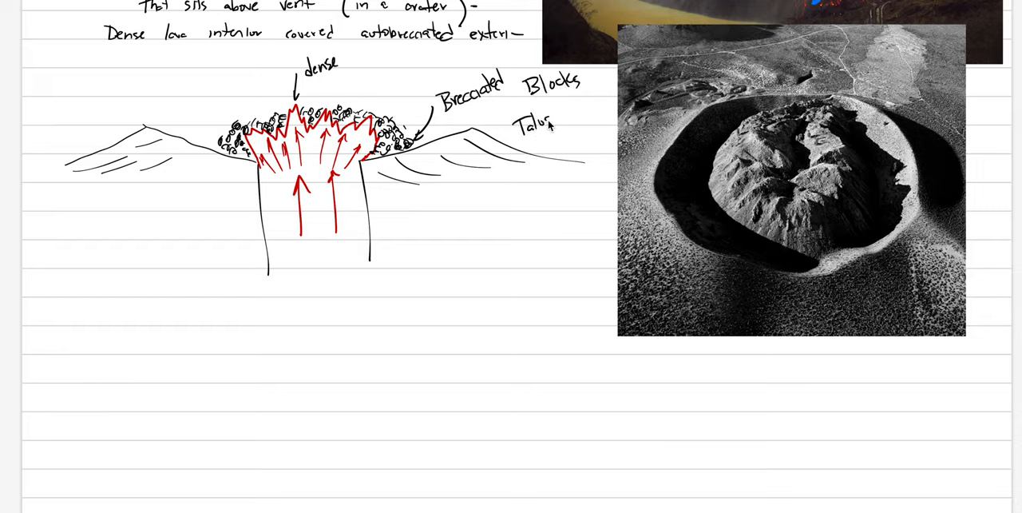
# Step: Handwrite "Blocks = smooth" below the dome sketch to start the block description
pyautogui.write('Blocks= smooth or jagge')
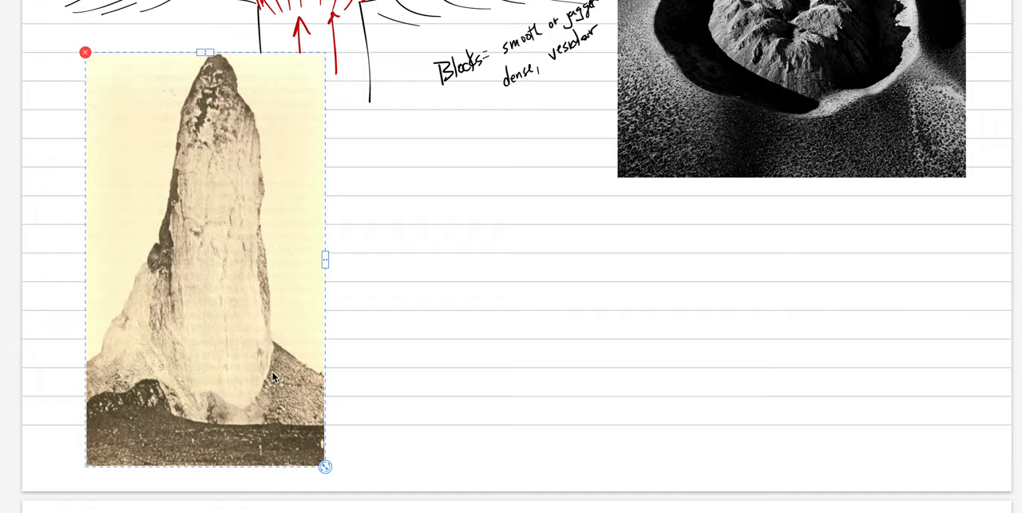
pyautogui.moveTo(281, 372)
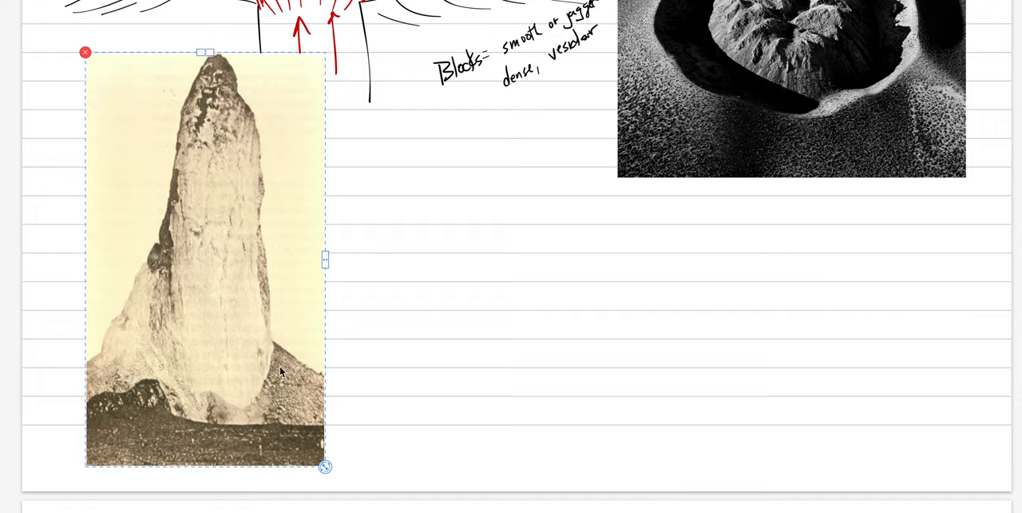
pyautogui.moveTo(292, 380)
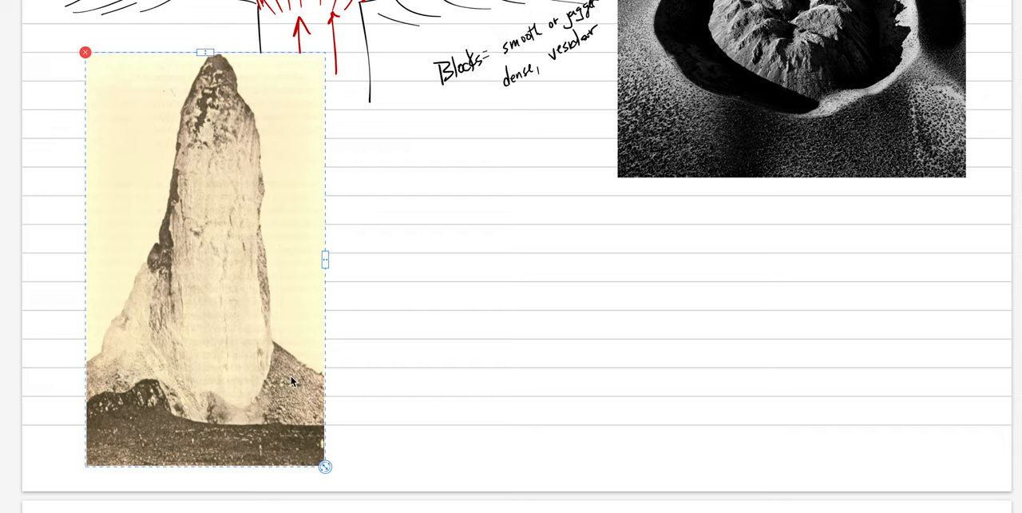
pyautogui.moveTo(237, 390)
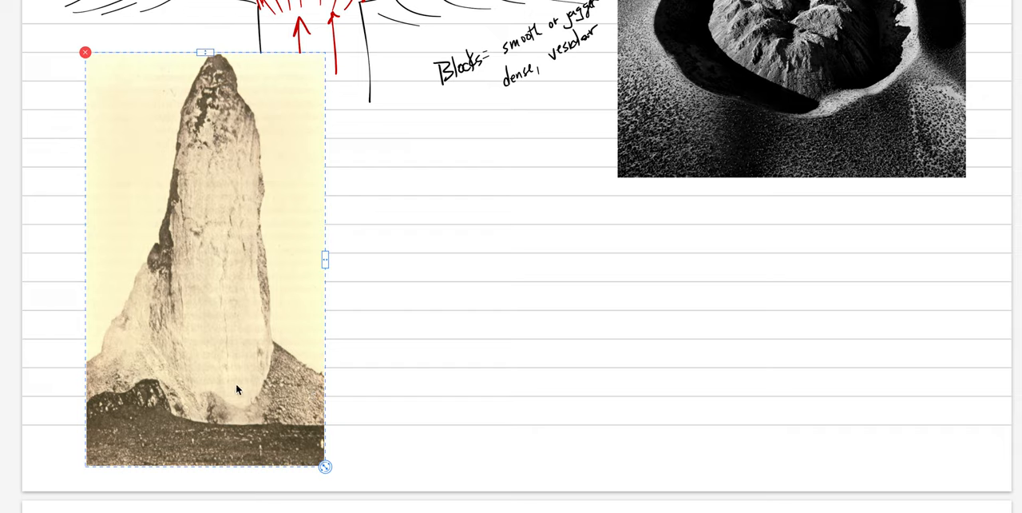
pyautogui.moveTo(233, 380)
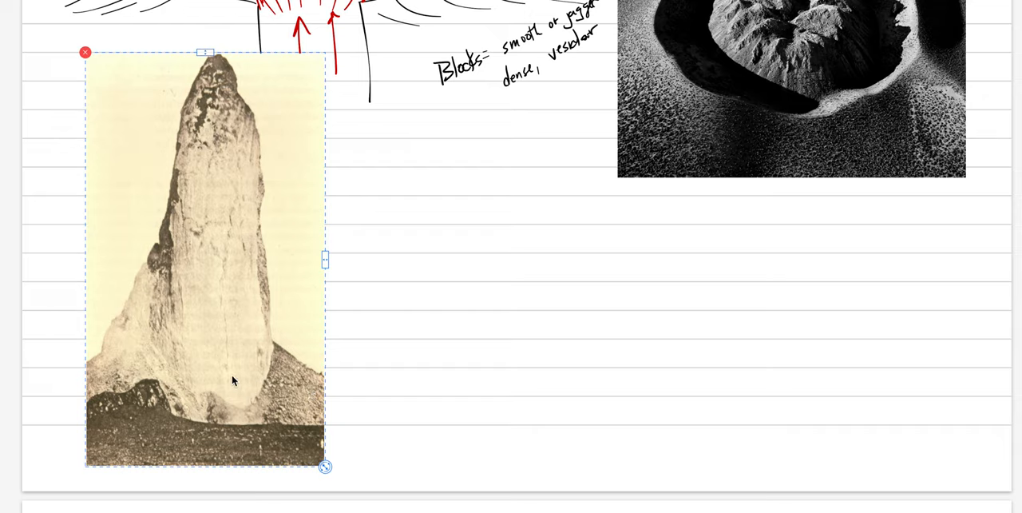
pyautogui.moveTo(223, 342)
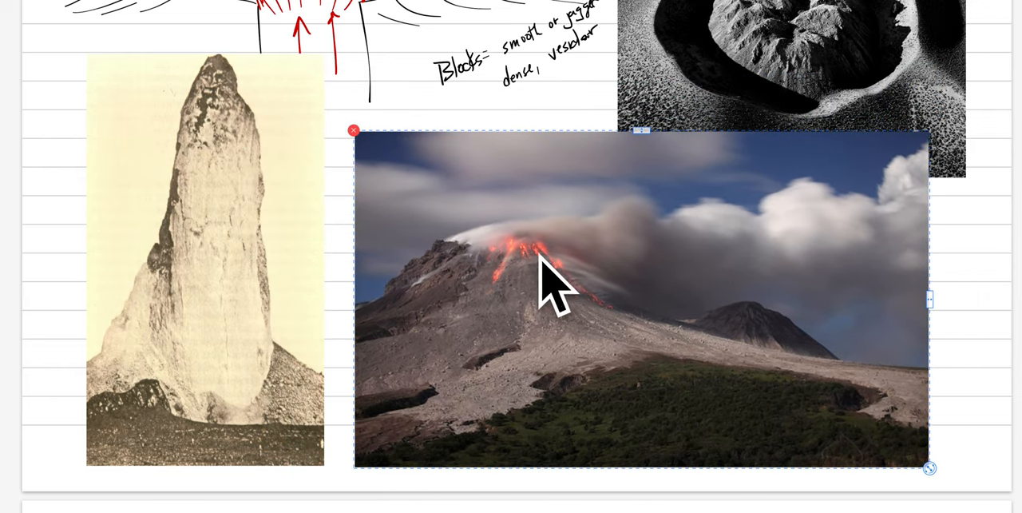
pyautogui.moveTo(530, 256)
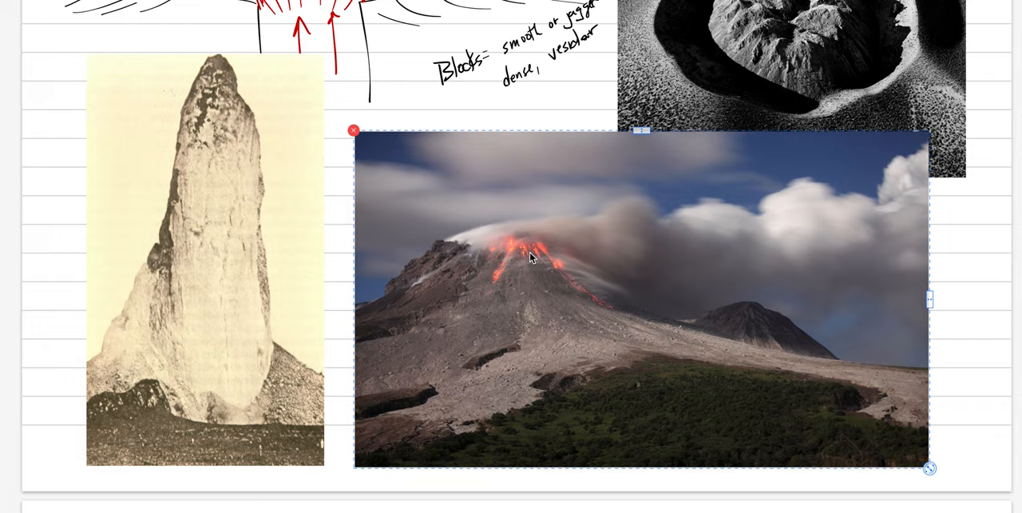
pyautogui.moveTo(533, 256)
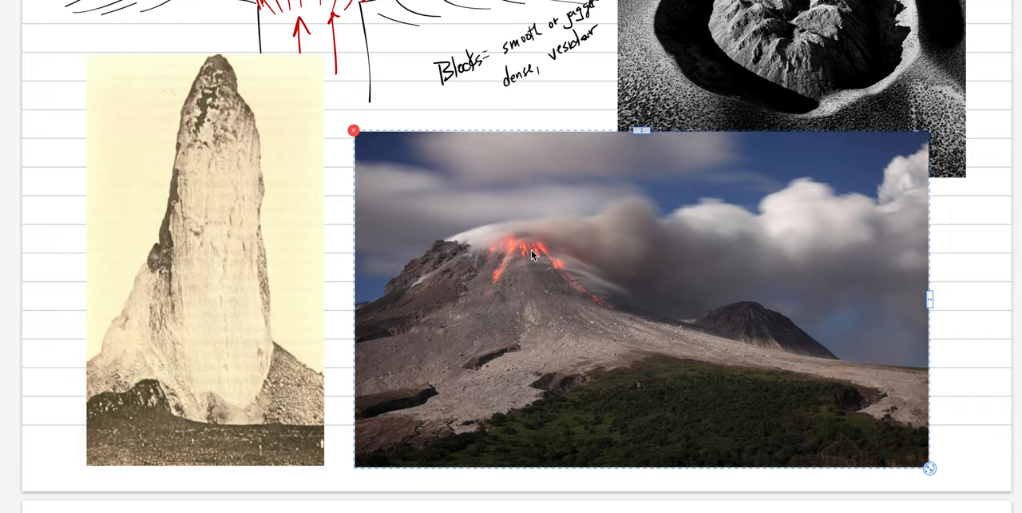
pyautogui.moveTo(454, 402)
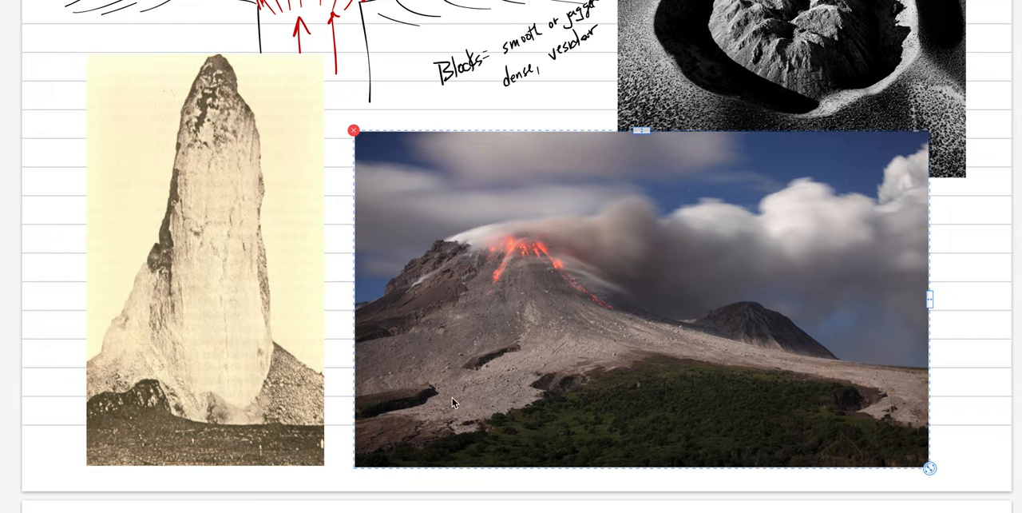
pyautogui.moveTo(782, 368)
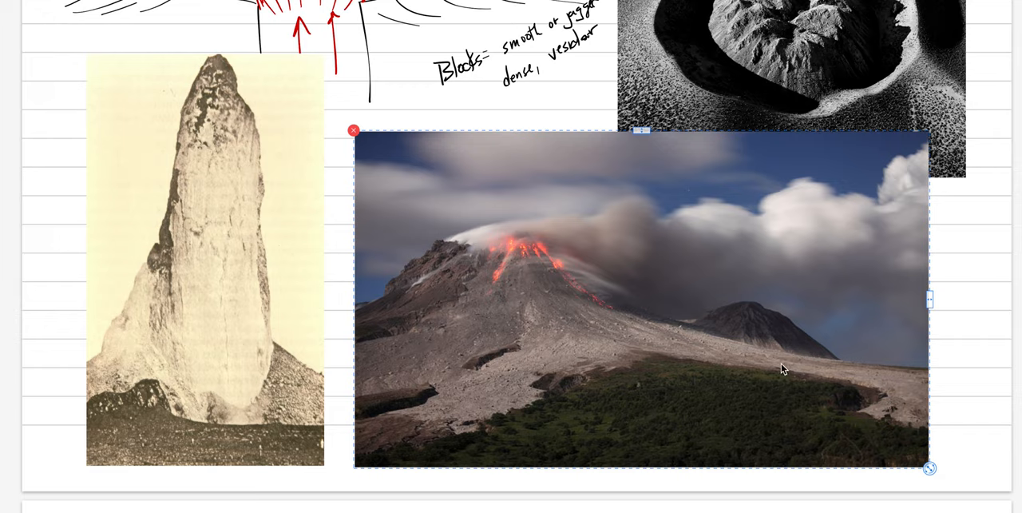
# Step: Place the erupting dome photo beside the spine image and move down to the next page
pyautogui.click(337, 114)
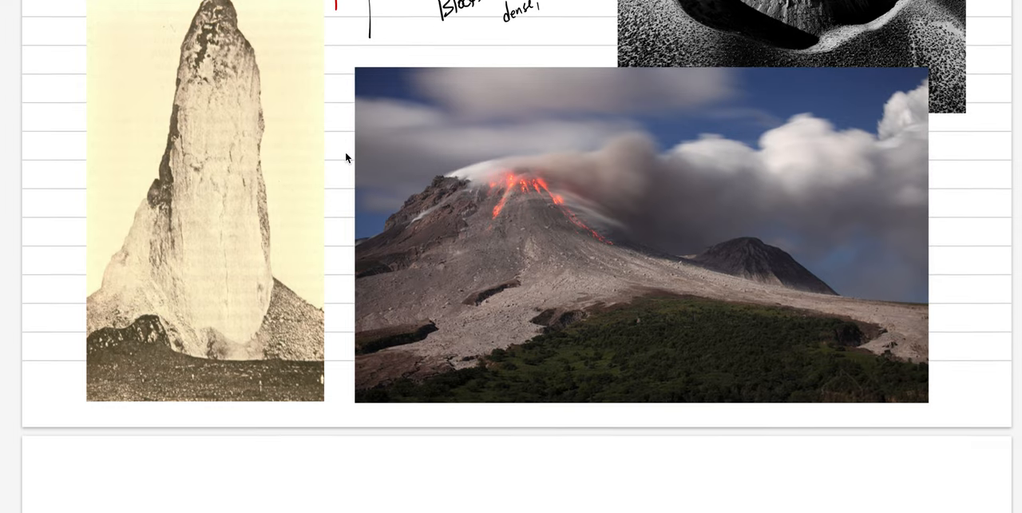
pyautogui.scroll(-3)
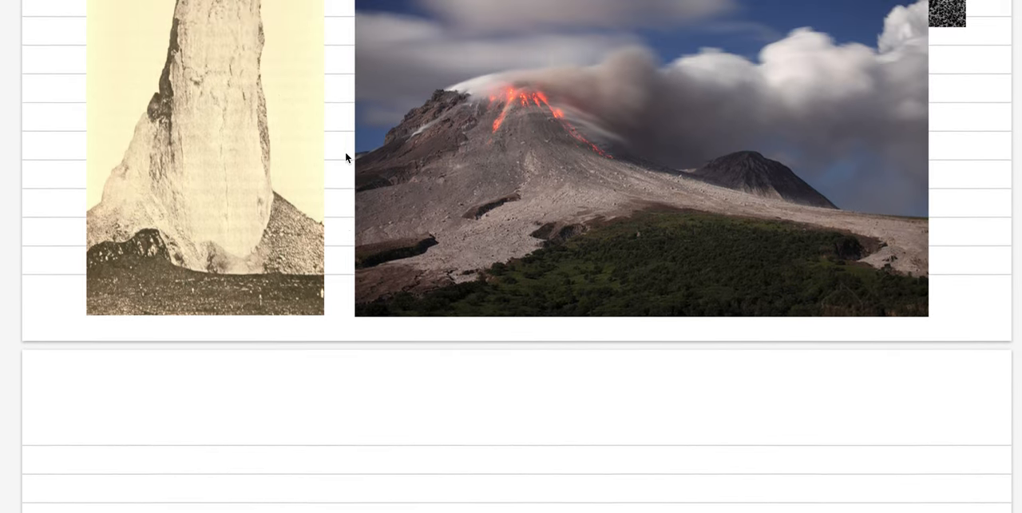
pyautogui.scroll(-3)
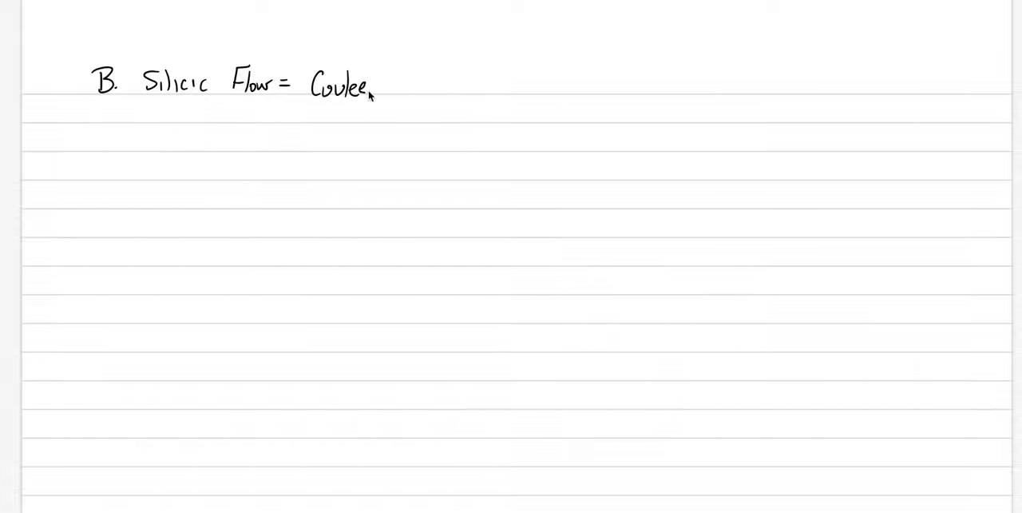
# Step: Extend the Coulee heading with "s ⇒ lower viscosity + lower aspect ratio"
pyautogui.write('s')
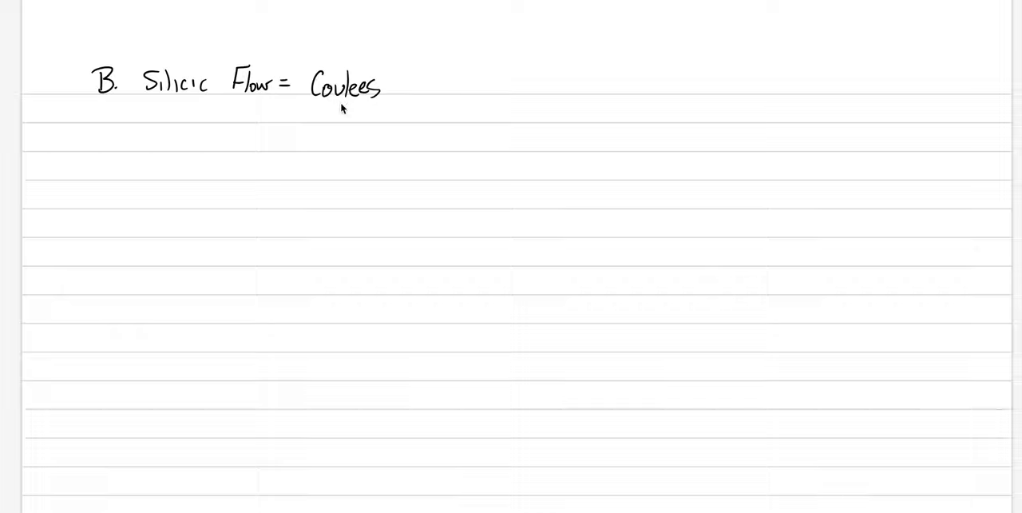
pyautogui.moveTo(391, 88)
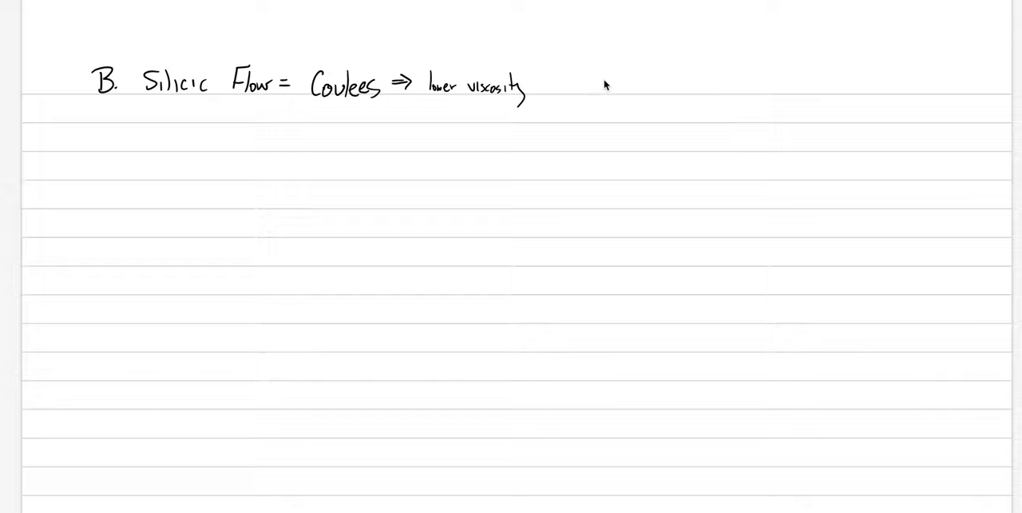
pyautogui.write('+ lower')
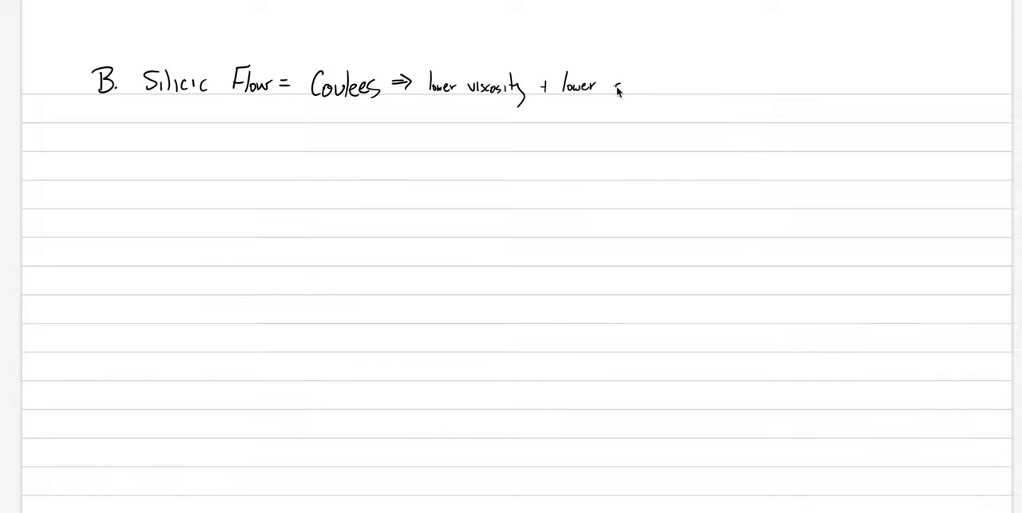
pyautogui.write('aspec')
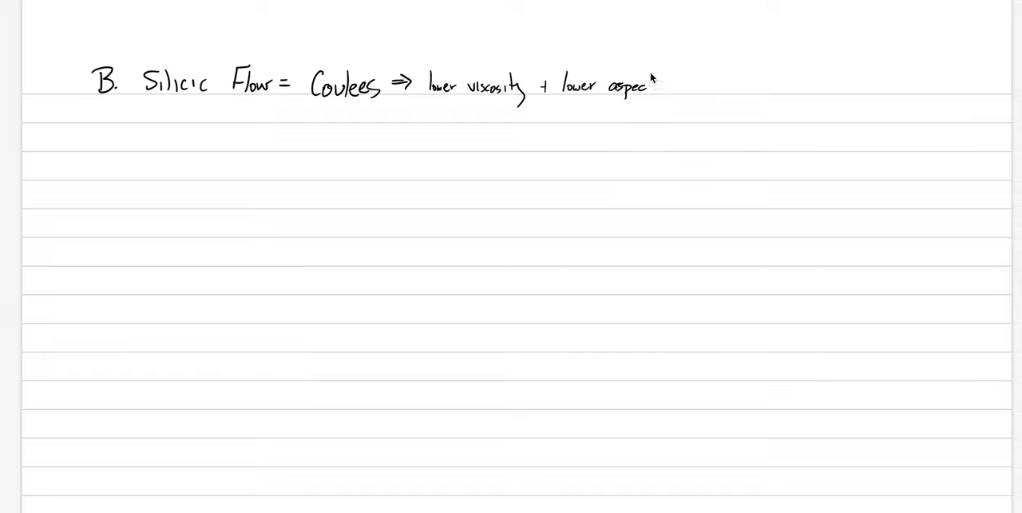
pyautogui.write('val')
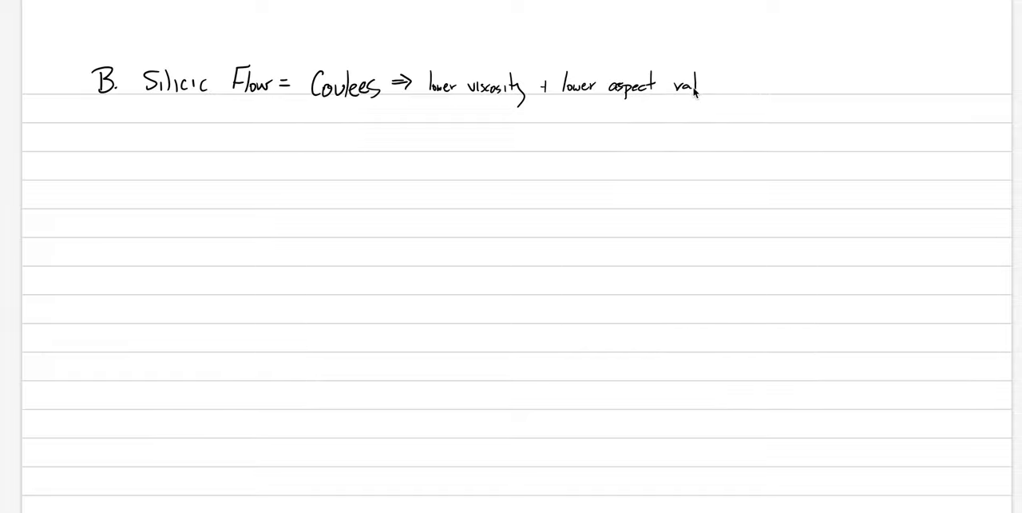
pyautogui.write('ration')
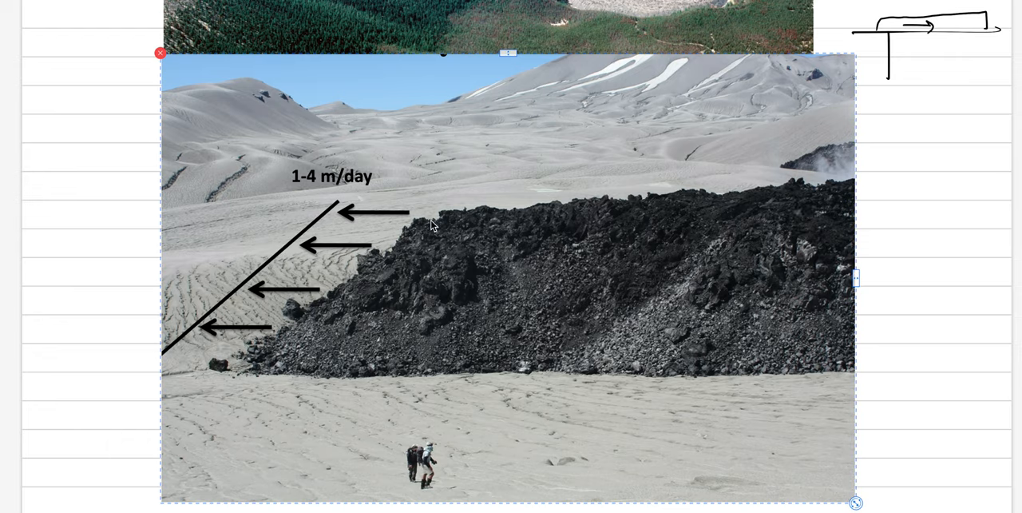
pyautogui.moveTo(667, 256)
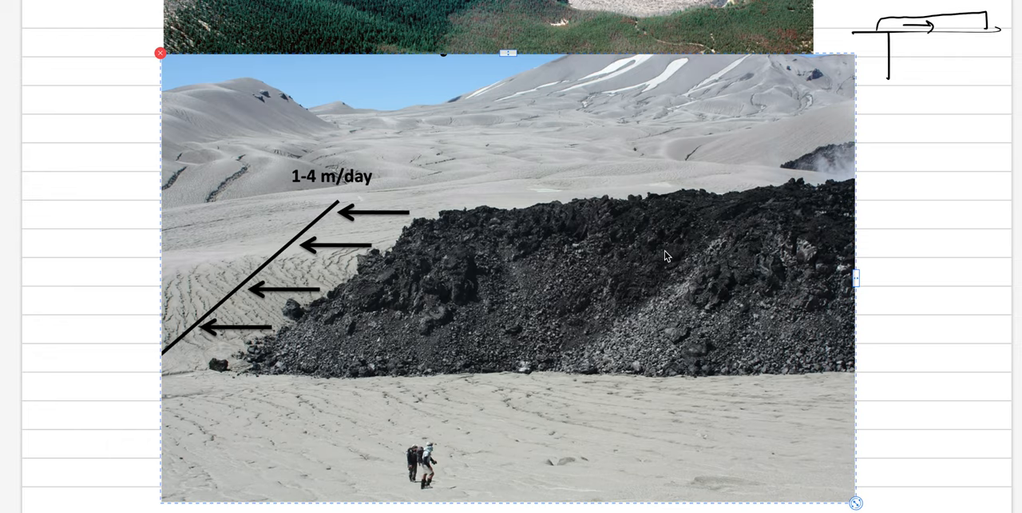
pyautogui.moveTo(438, 232)
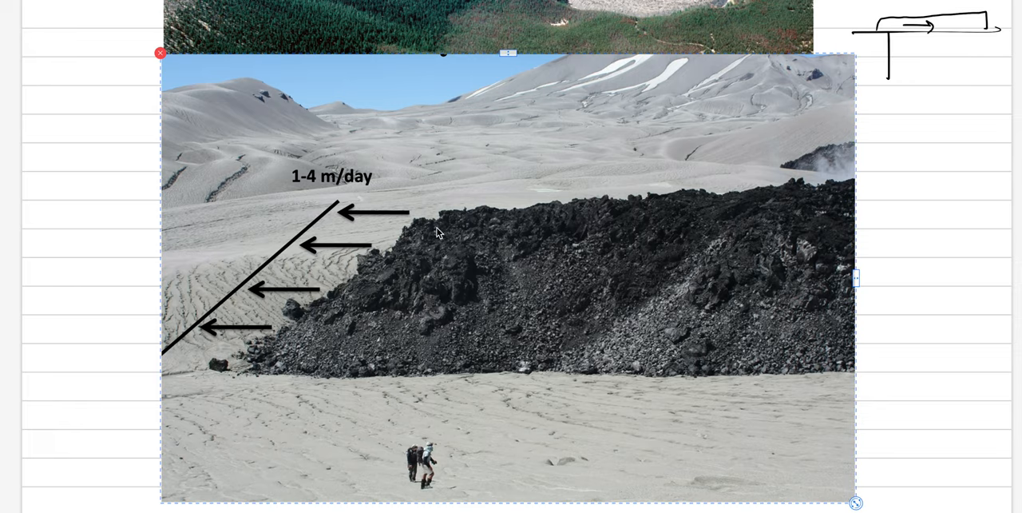
pyautogui.moveTo(447, 268)
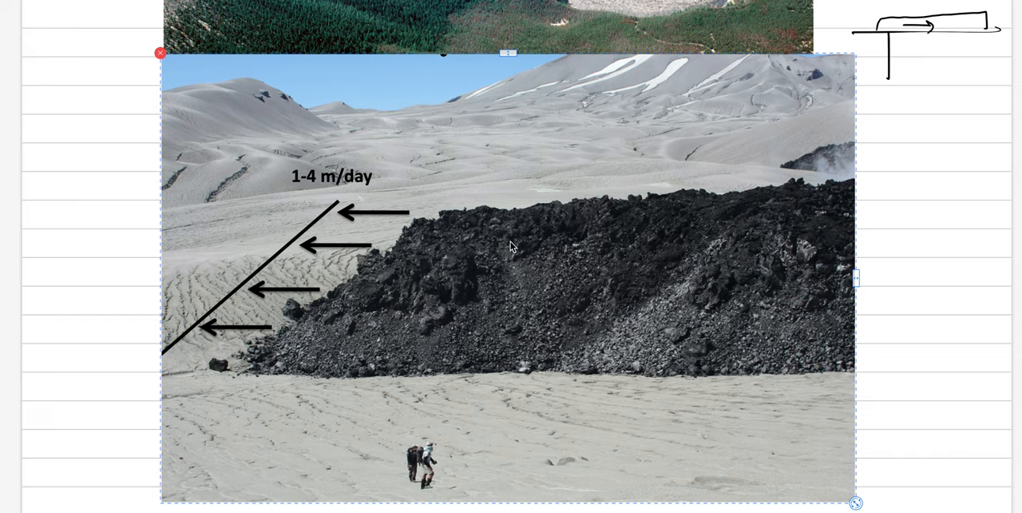
pyautogui.moveTo(309, 183)
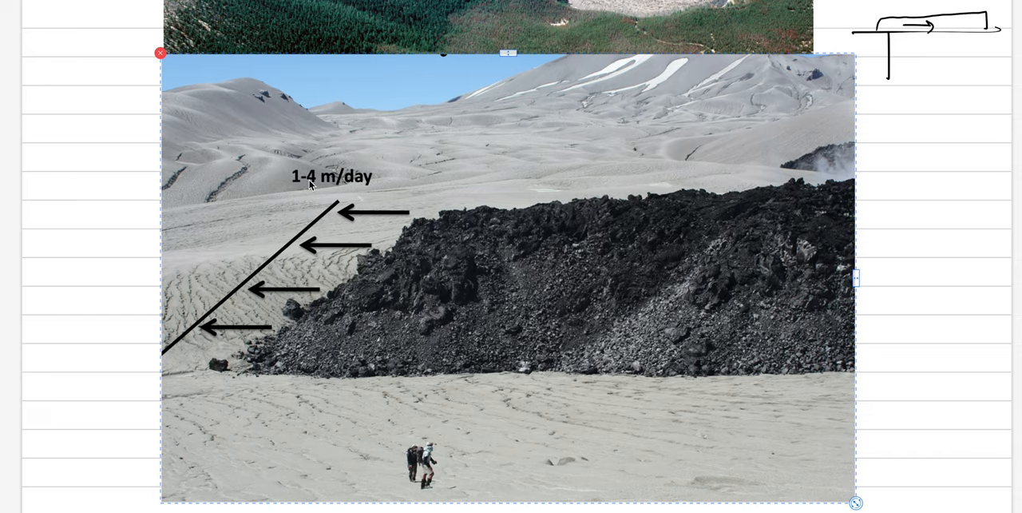
pyautogui.moveTo(313, 211)
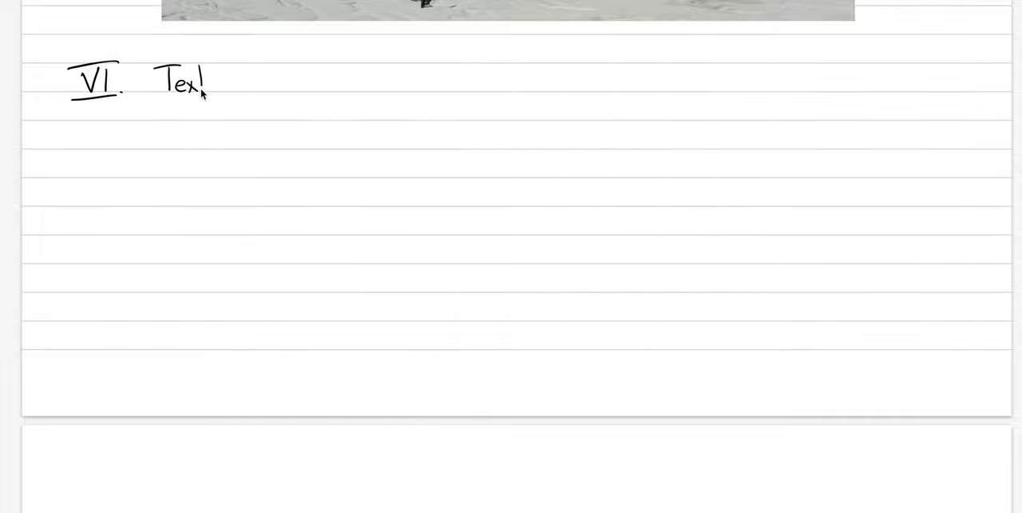
# Step: Complete the heading 'VI. Textures (handsample + thin section)'
pyautogui.write('tures (')
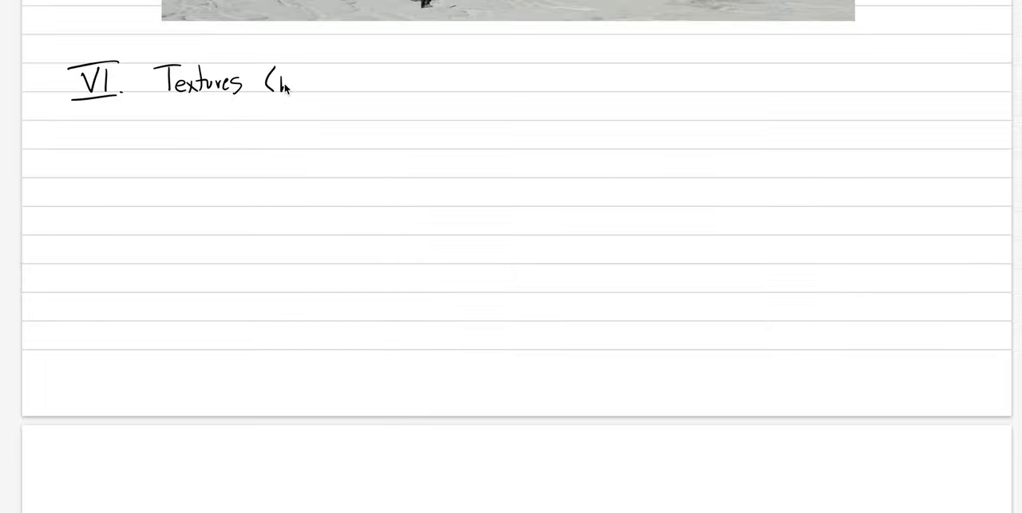
pyautogui.write('handso')
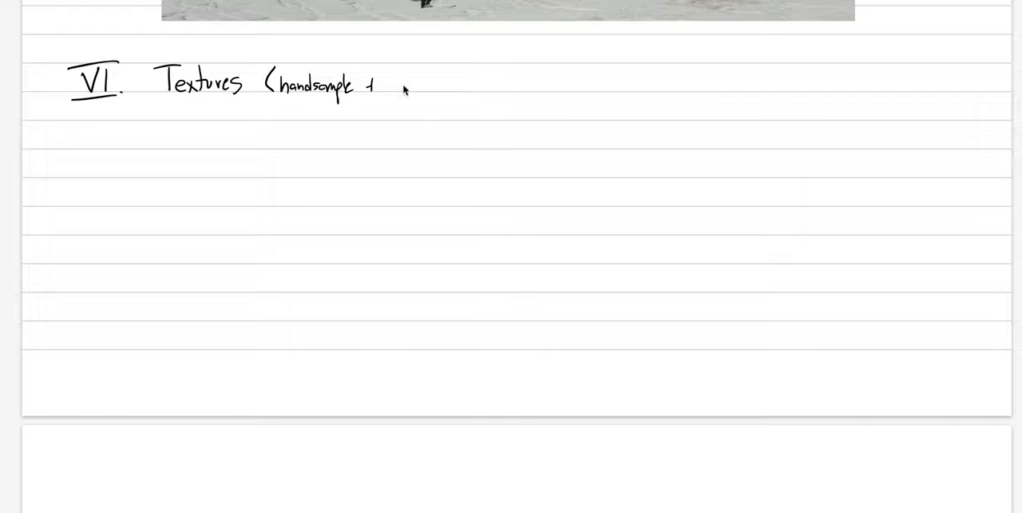
pyautogui.write('thin section)')
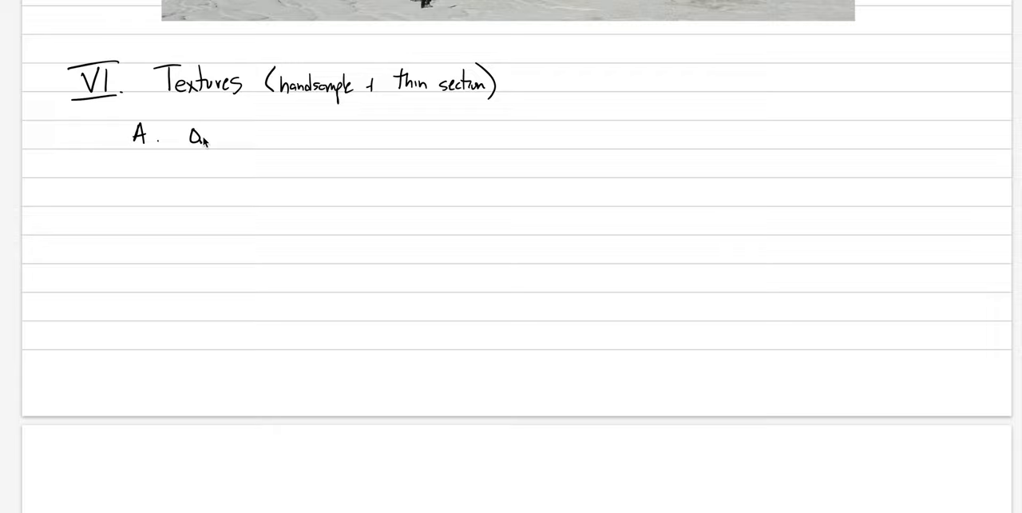
# Step: Write point 'A. Oriented crystals (phenocrysts + groundmass microlites'
pyautogui.write('Oriented crystals')
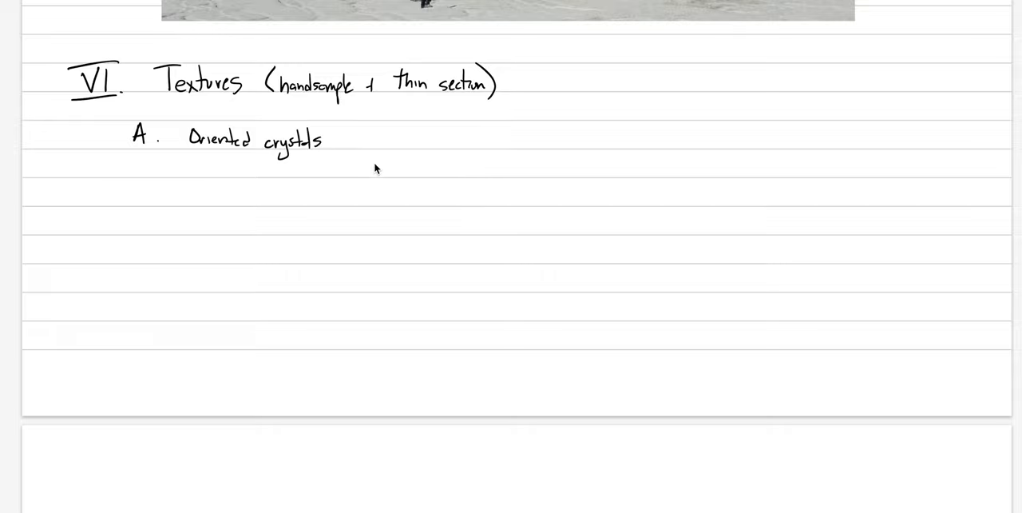
pyautogui.moveTo(348, 142)
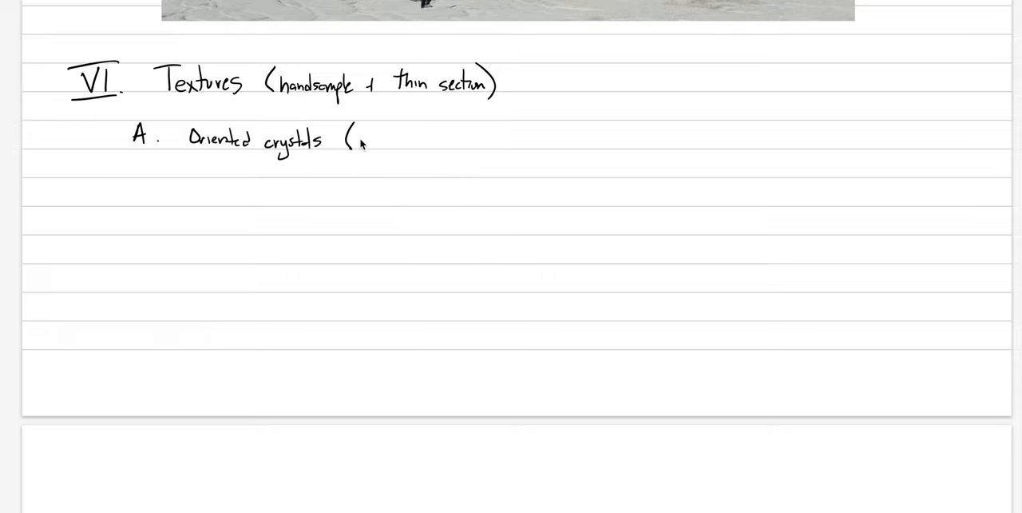
pyautogui.write('phenocrysts + groundmass')
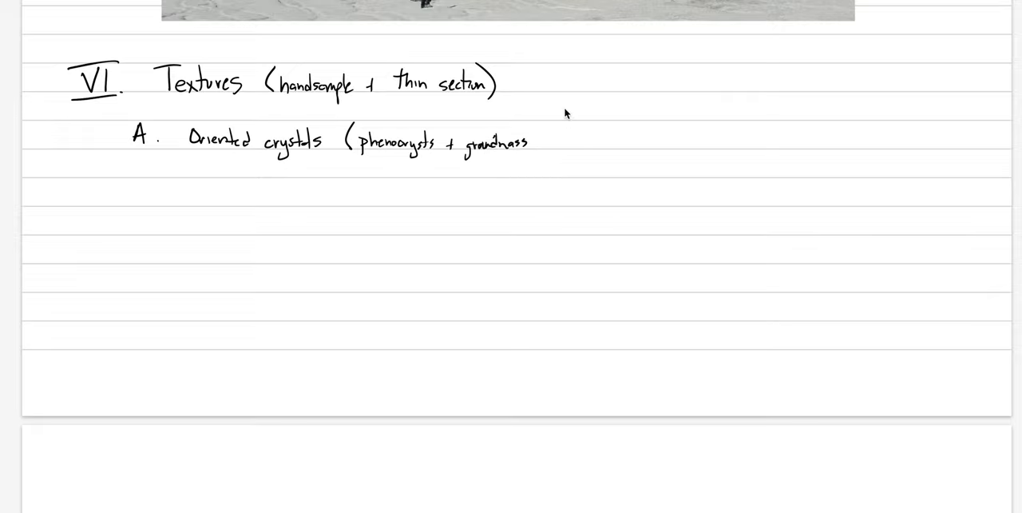
pyautogui.write('microlites')
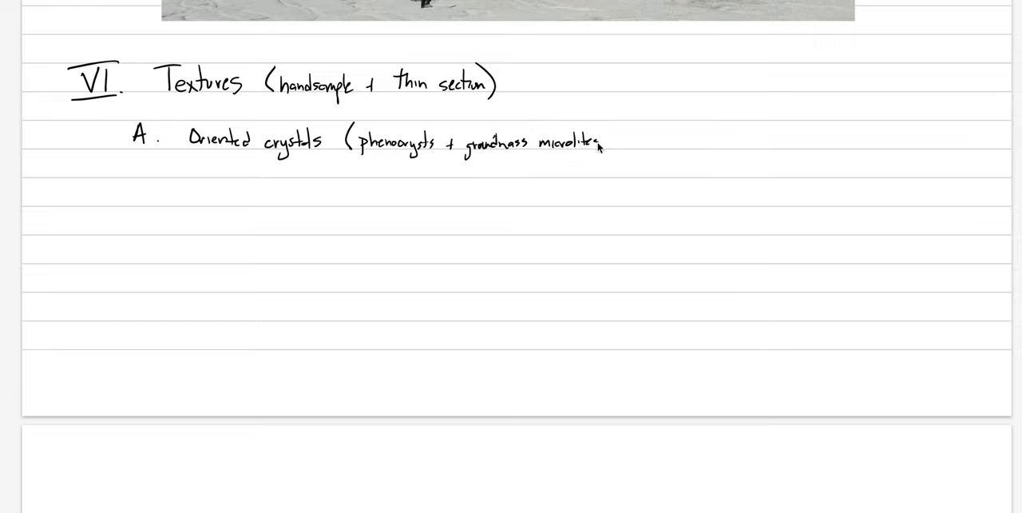
# Step: Sketch a rock-sample outline filled with aligned elongate crystals and small microlites
pyautogui.moveTo(747, 92); pyautogui.dragTo(834, 136)
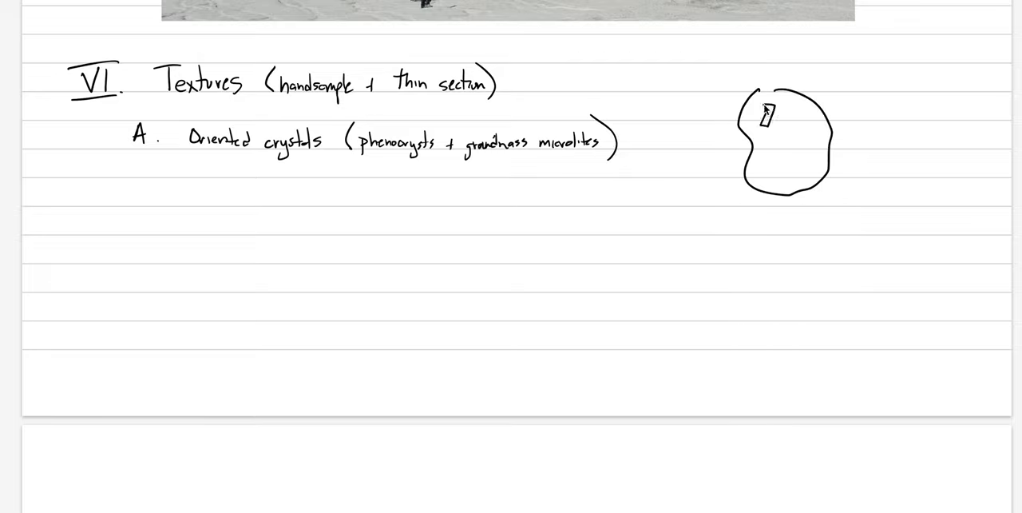
pyautogui.moveTo(799, 147); pyautogui.dragTo(807, 173)
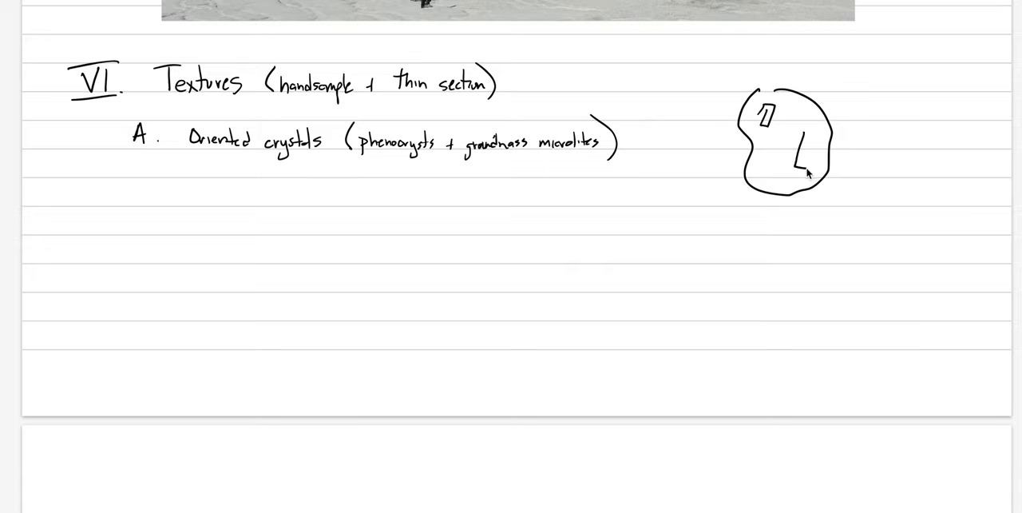
pyautogui.moveTo(818, 128); pyautogui.dragTo(801, 179)
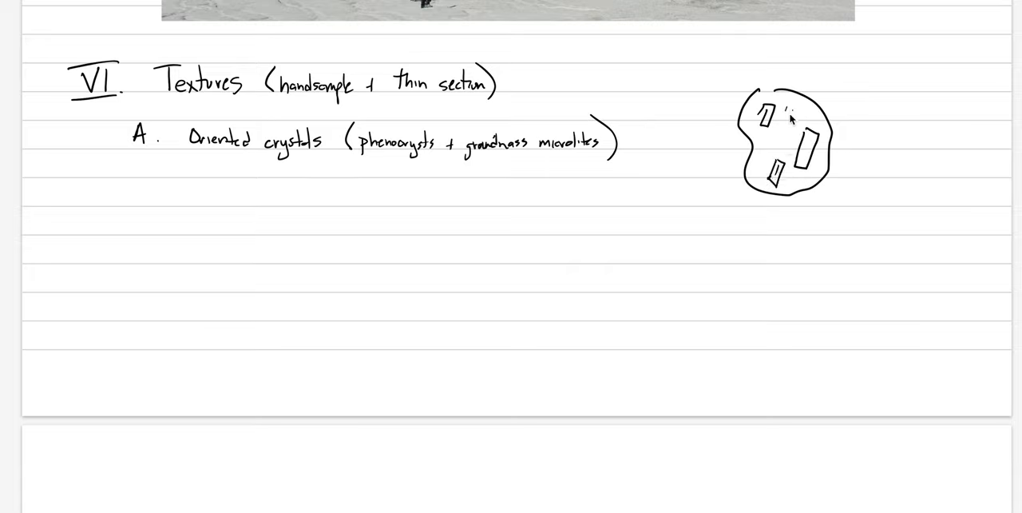
pyautogui.moveTo(786, 120); pyautogui.dragTo(780, 156)
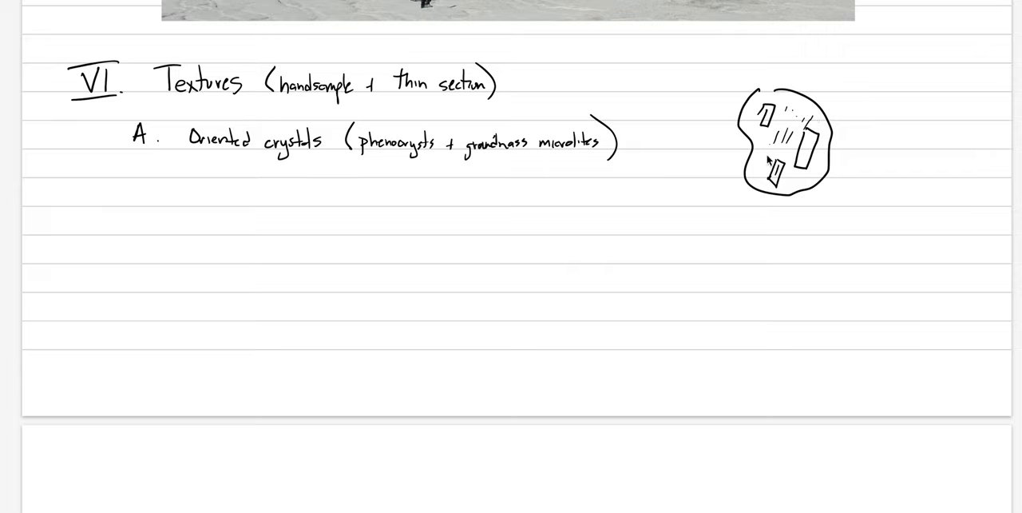
pyautogui.scroll(-3)
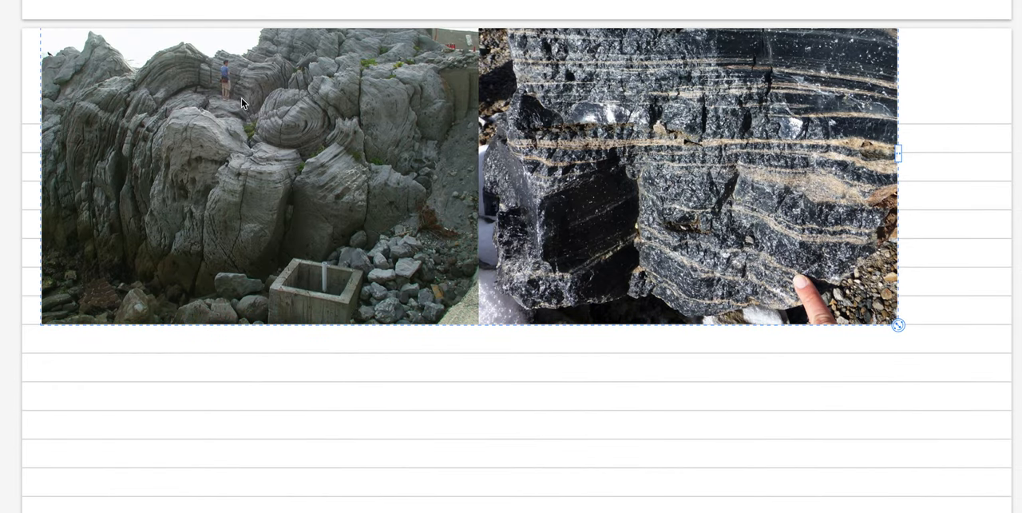
pyautogui.moveTo(313, 242)
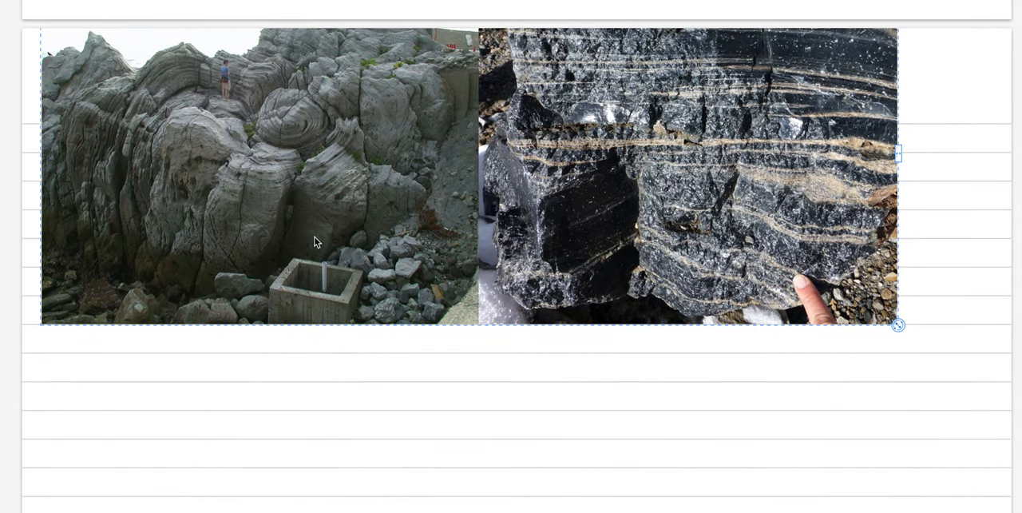
pyautogui.moveTo(278, 135)
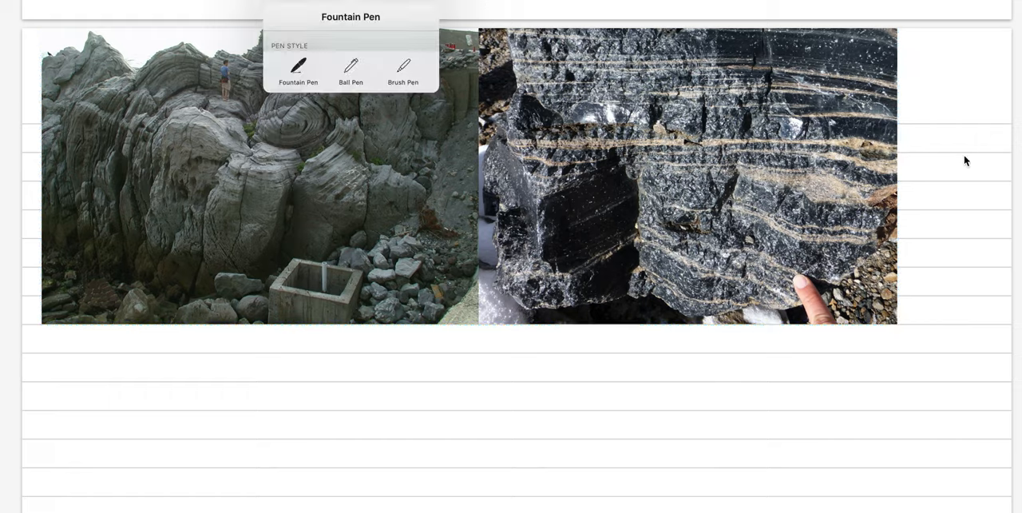
pyautogui.moveTo(182, 345)
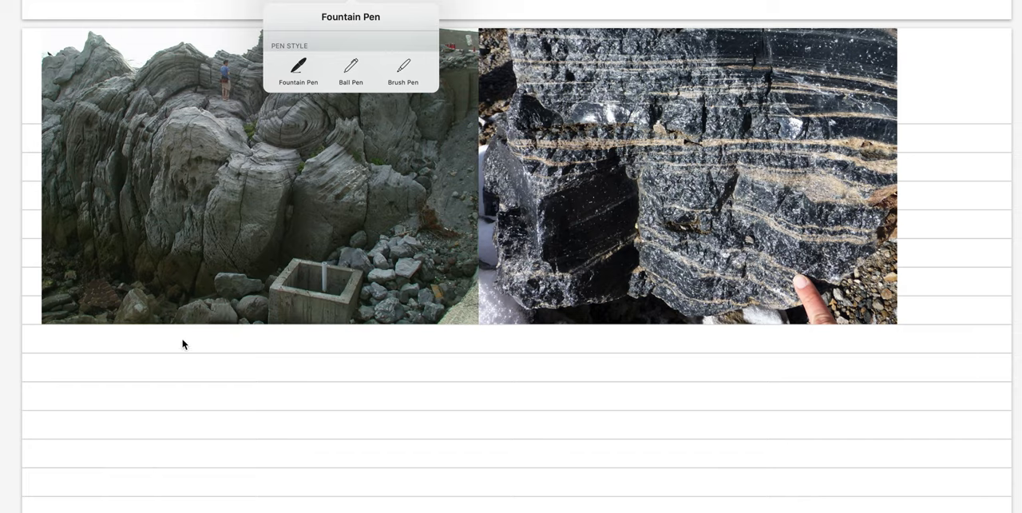
pyautogui.moveTo(131, 364)
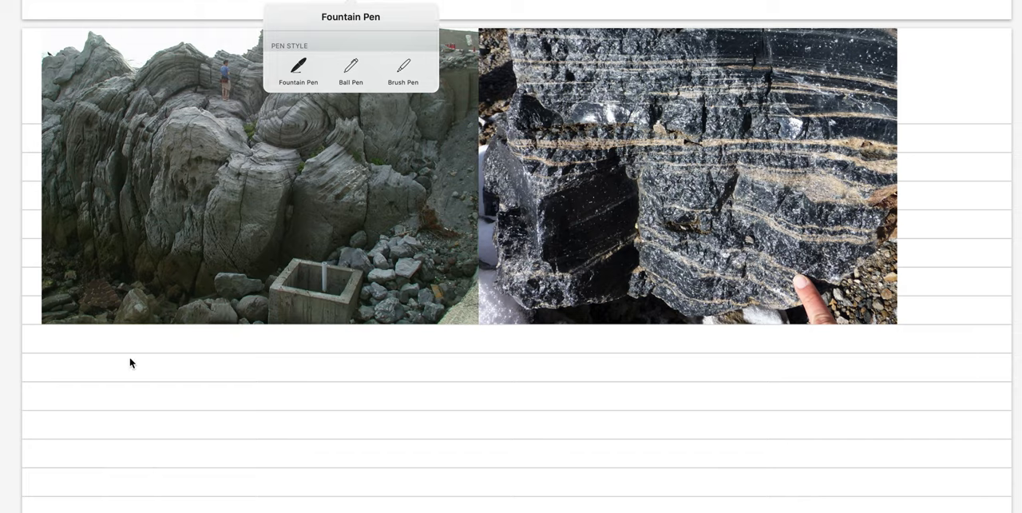